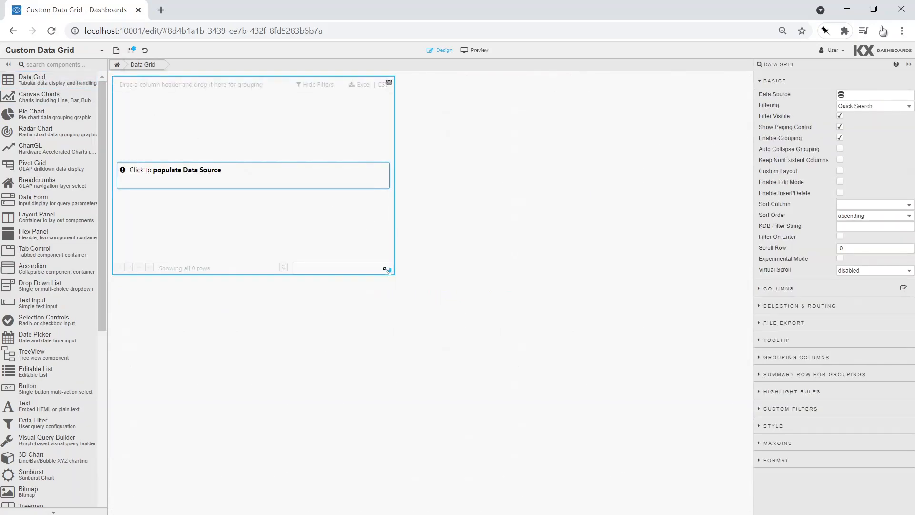
Enlarge the empty data grid so it fills most of the dashboard canvas
drag(387, 269, 735, 500)
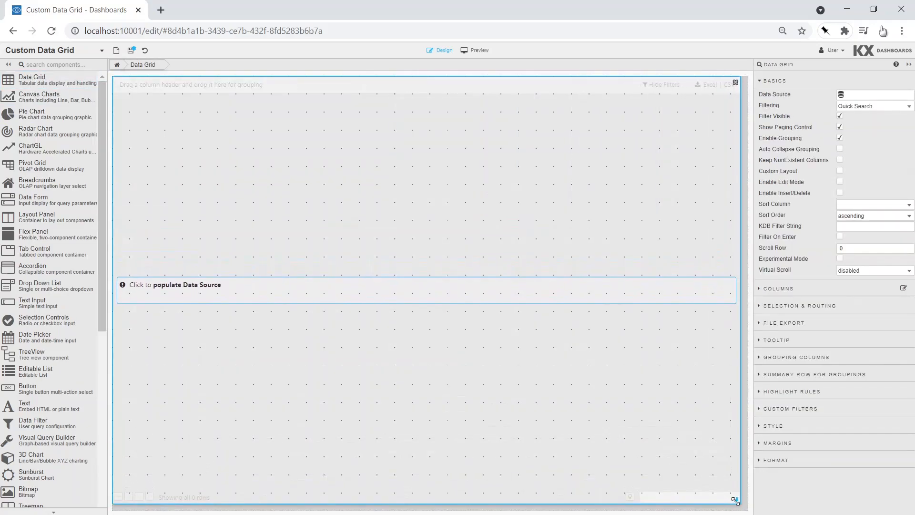
Create the 'Stock Fundamentals' data source with a kdb select of Sector, sym, MarketCap and PE_Ratio
click(173, 285)
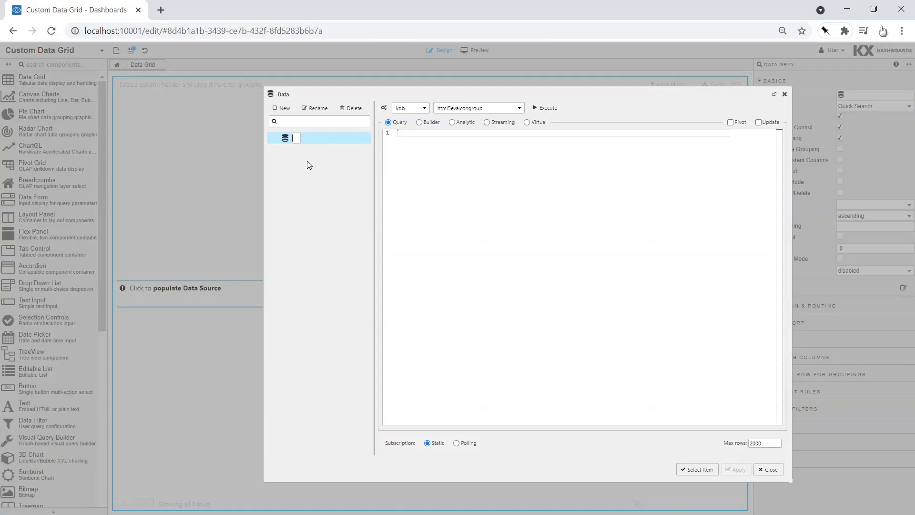
text(Stock Fundamentals)
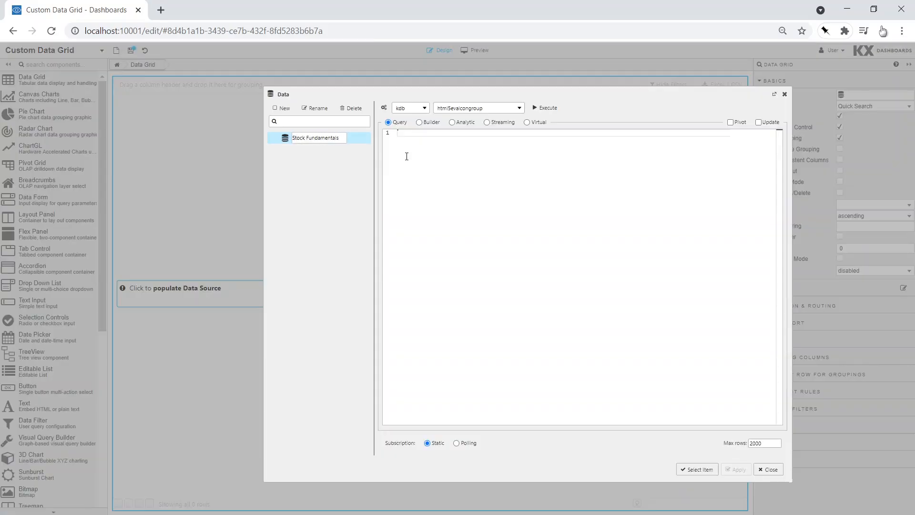
text(select)
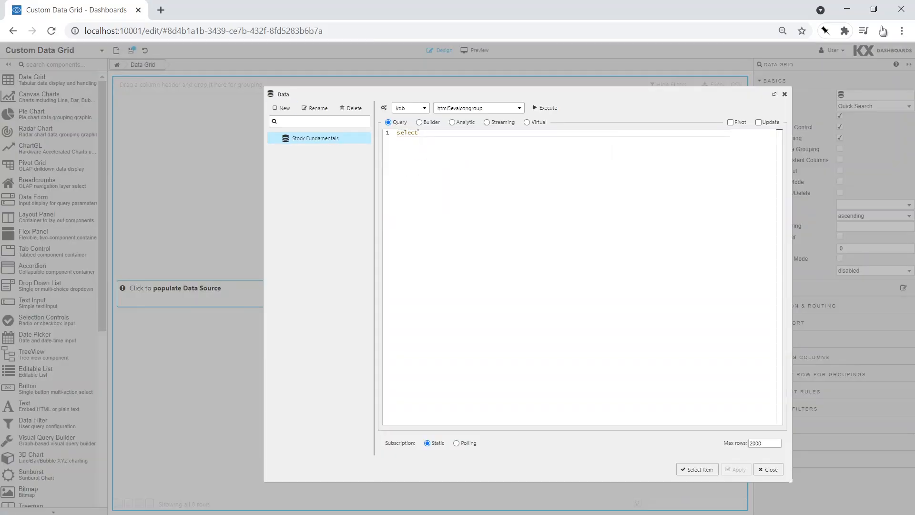
text(Sector, sym, DividendYield_TTM)
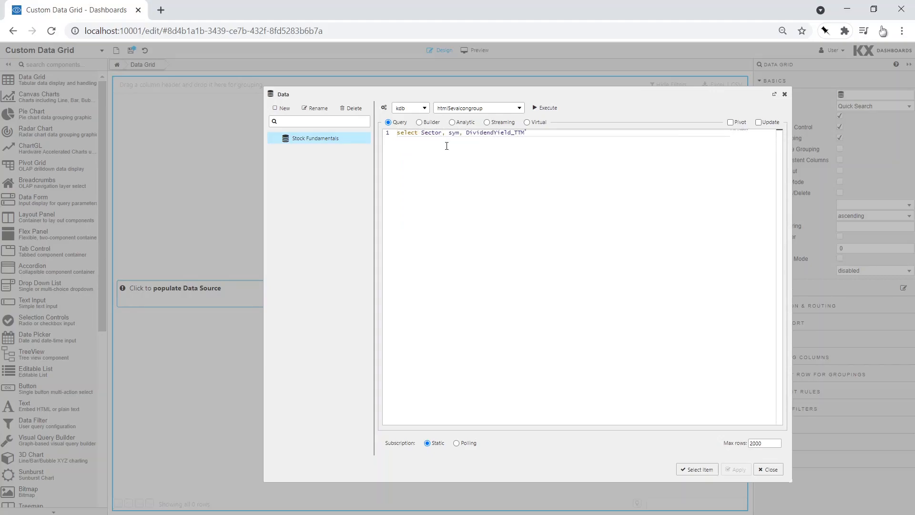
text(, MarketCap, PE_Ratio_TTM, ForwardPE, PE_Ratio_TTM%(max PE_Ratio_TTM), ForwardPE)
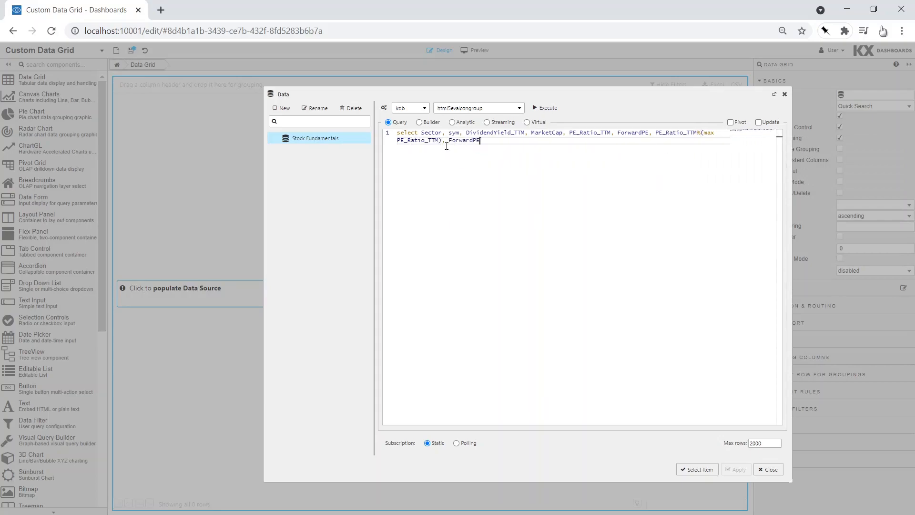
text(%(max ForwardPE) from .s)
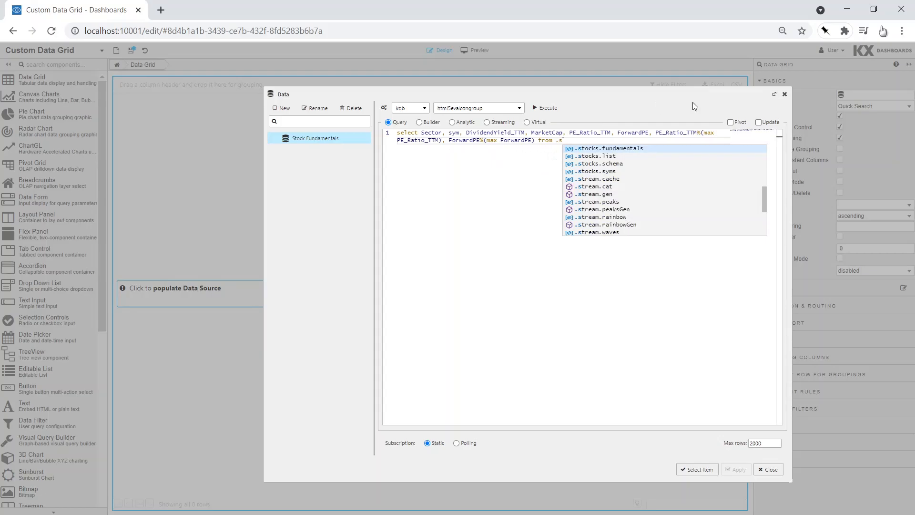
Load the 20 query rows into the grid and switch Filtering to Column Filters
click(698, 469)
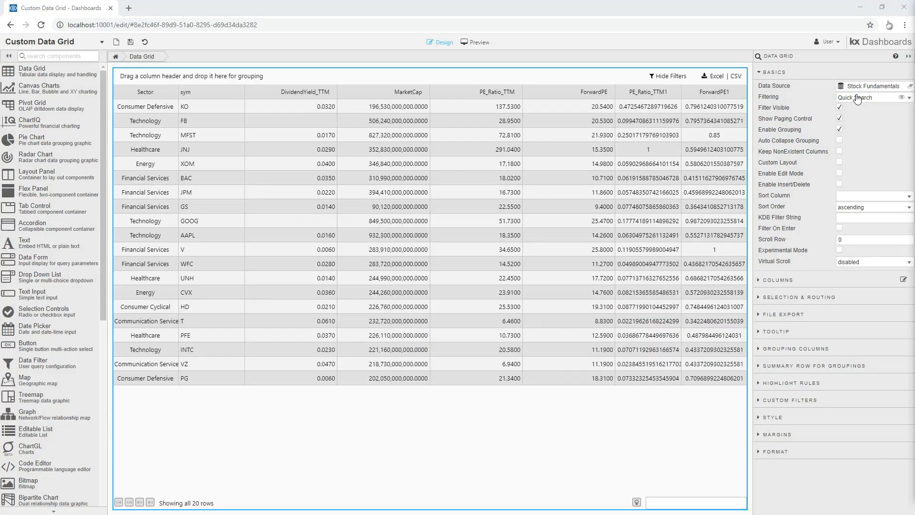
click(873, 97)
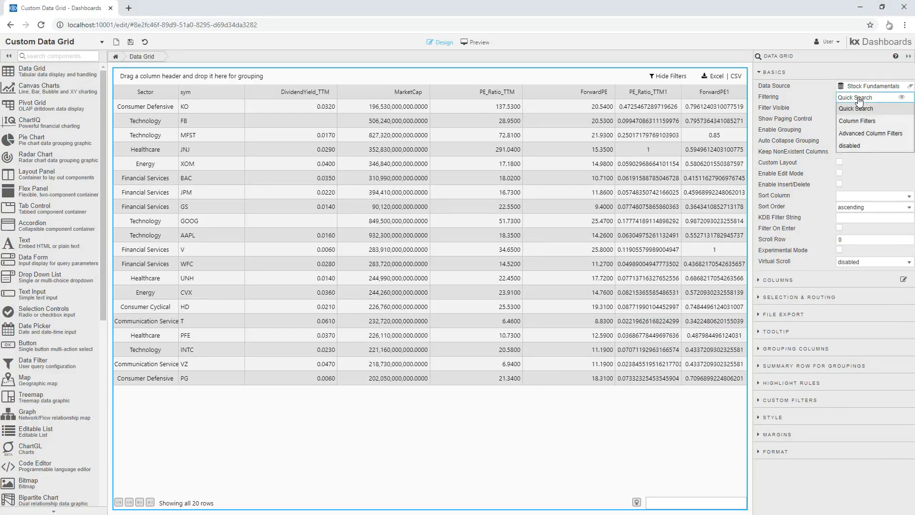
mouse_move(858, 122)
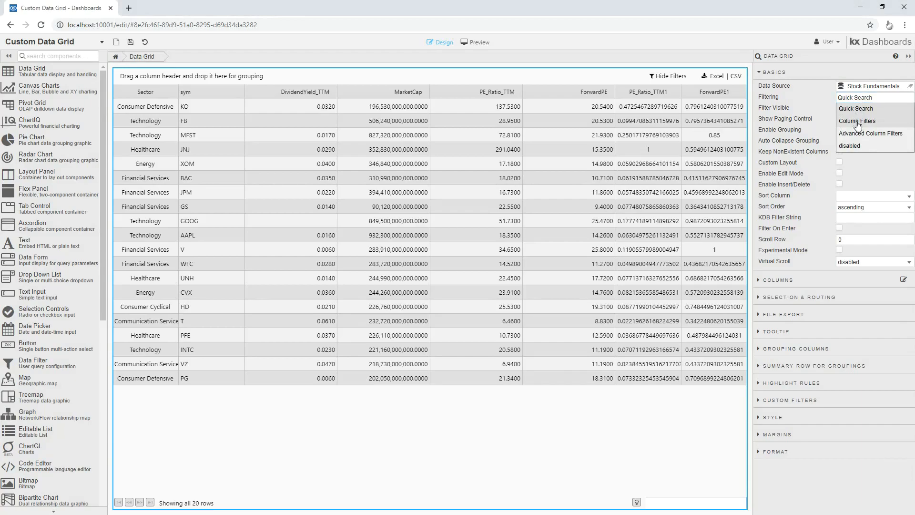
click(857, 121)
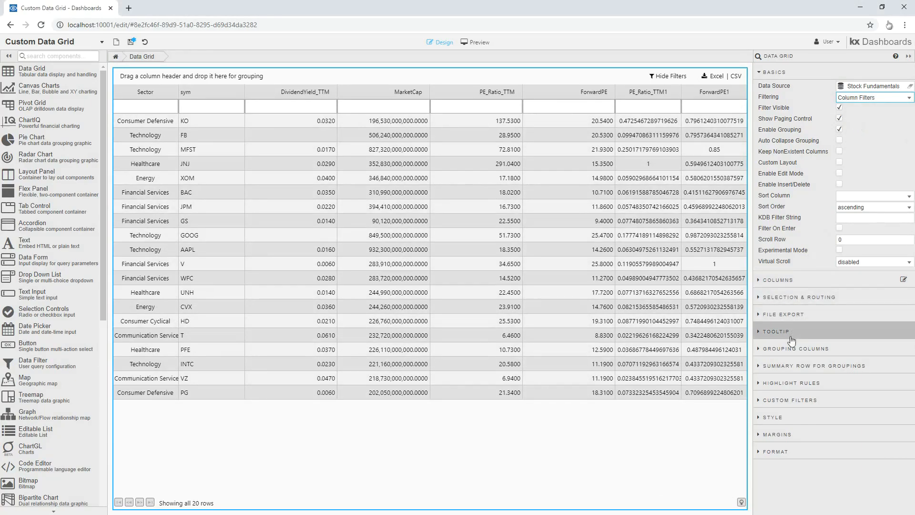
click(794, 399)
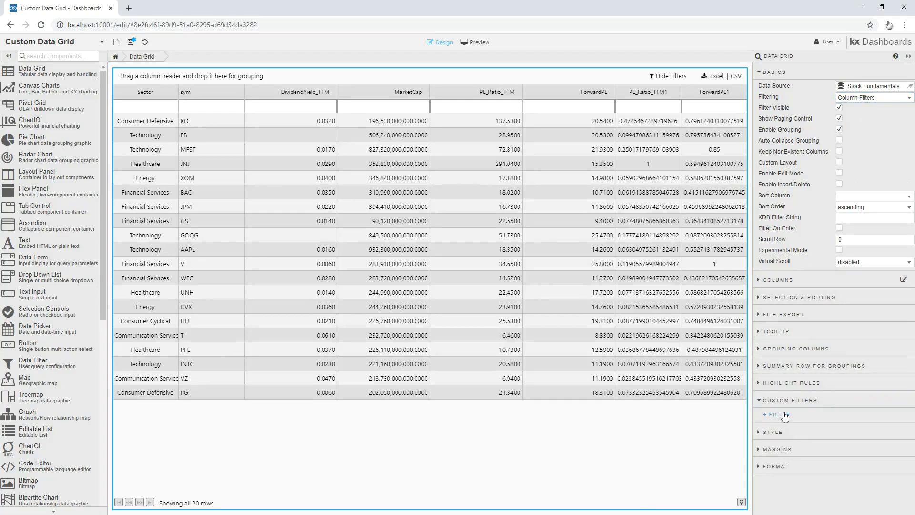
Add a Sector selection filter and a PE_Ratio_TTM number filter under Custom Filters
click(776, 415)
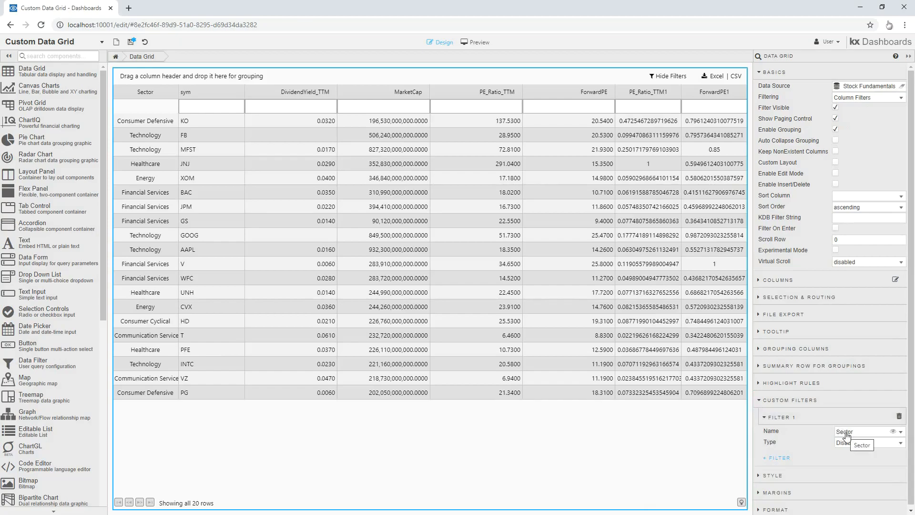
click(868, 441)
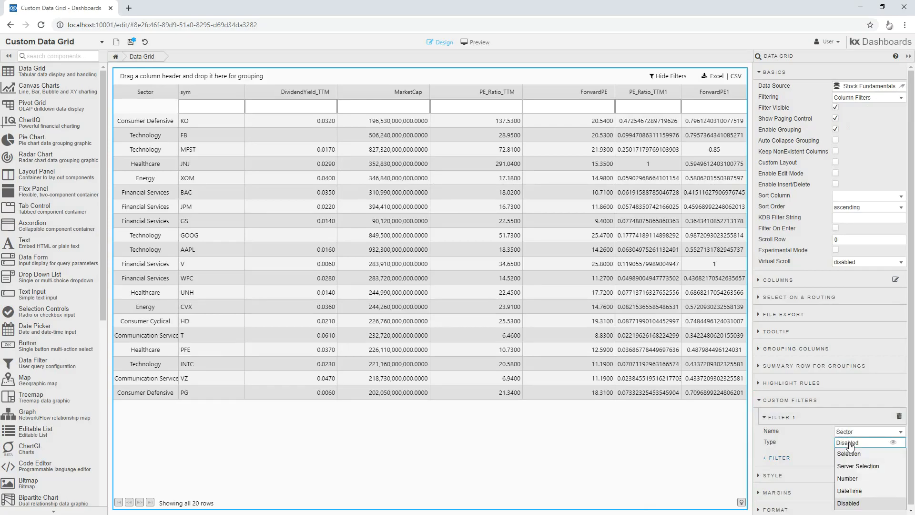
click(849, 454)
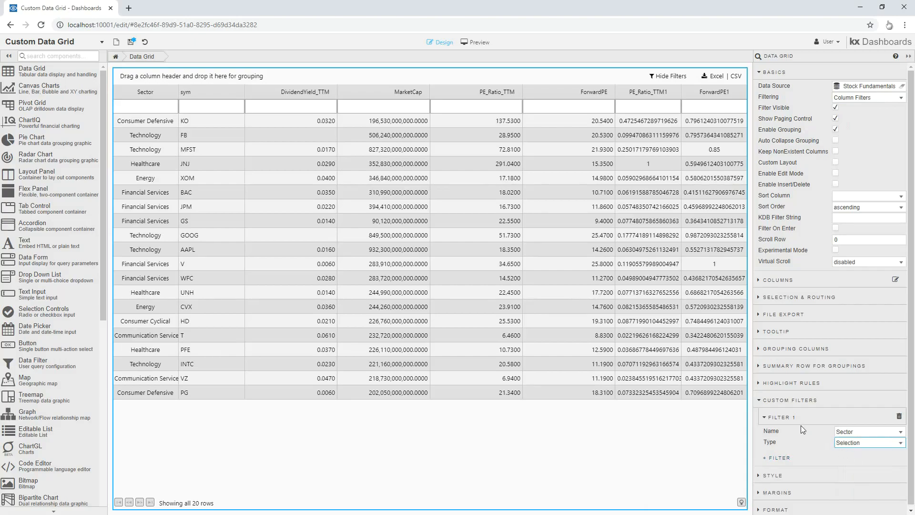
click(777, 458)
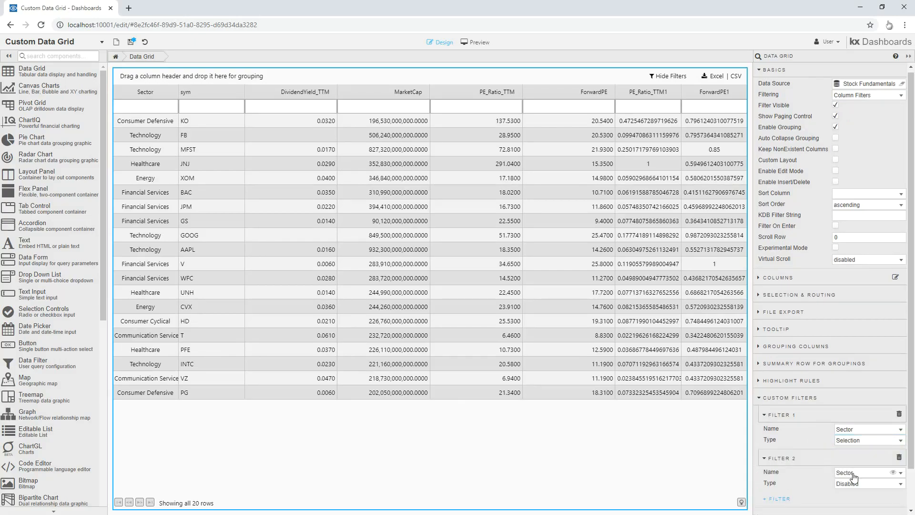
click(867, 472)
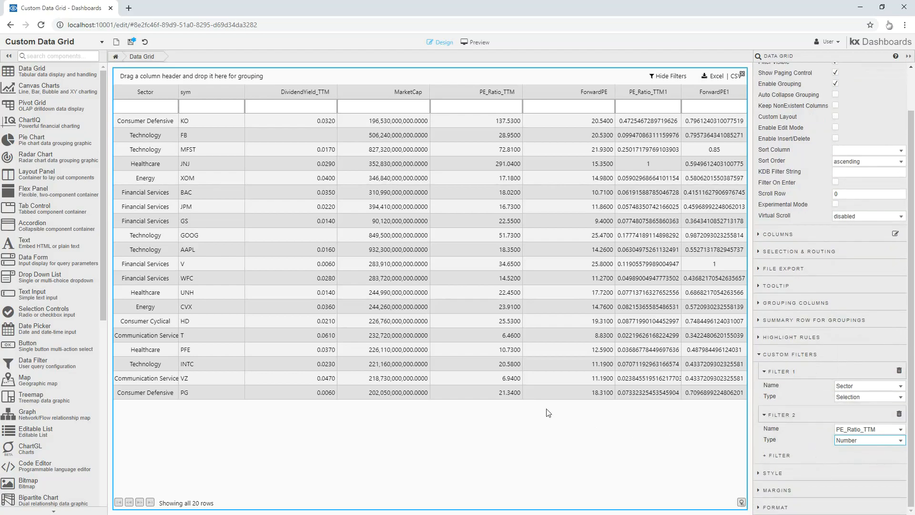
mouse_move(475, 42)
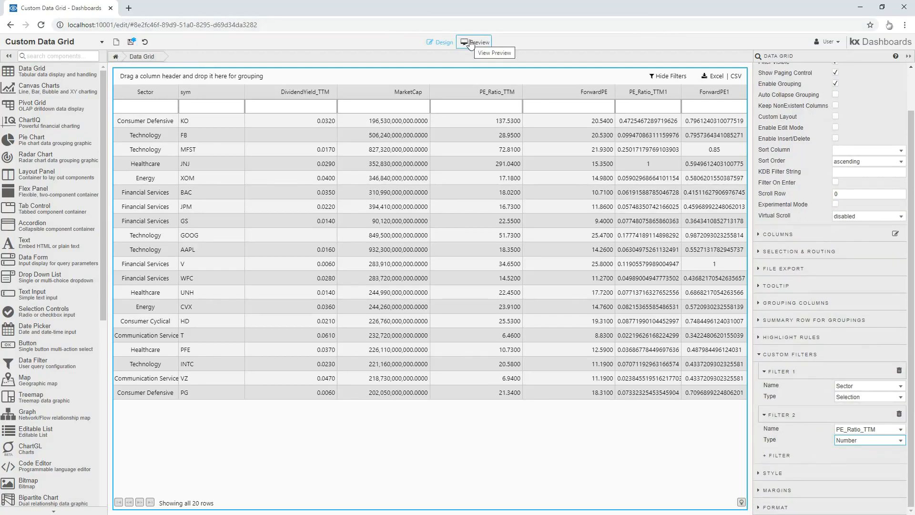
In preview, filter PE_Ratio_TTM to >20 and <100, then hide the grid's filter row
click(478, 42)
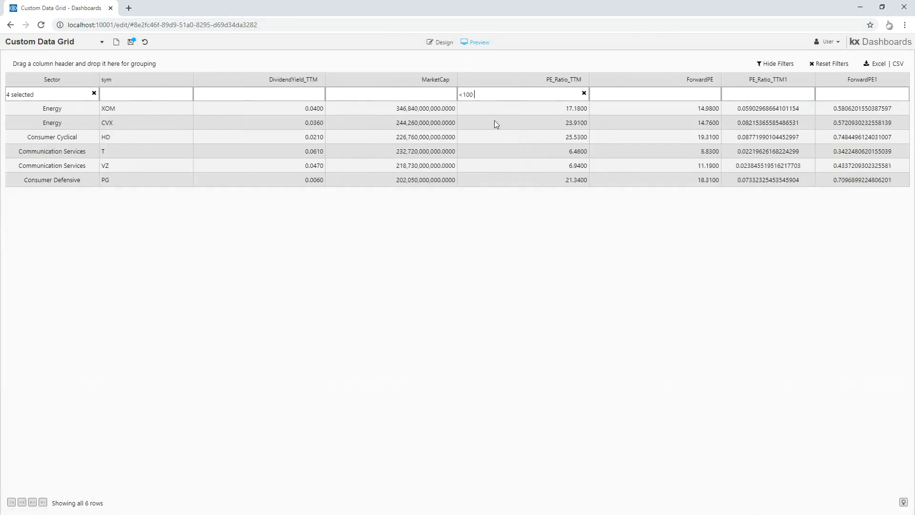
text(>20)
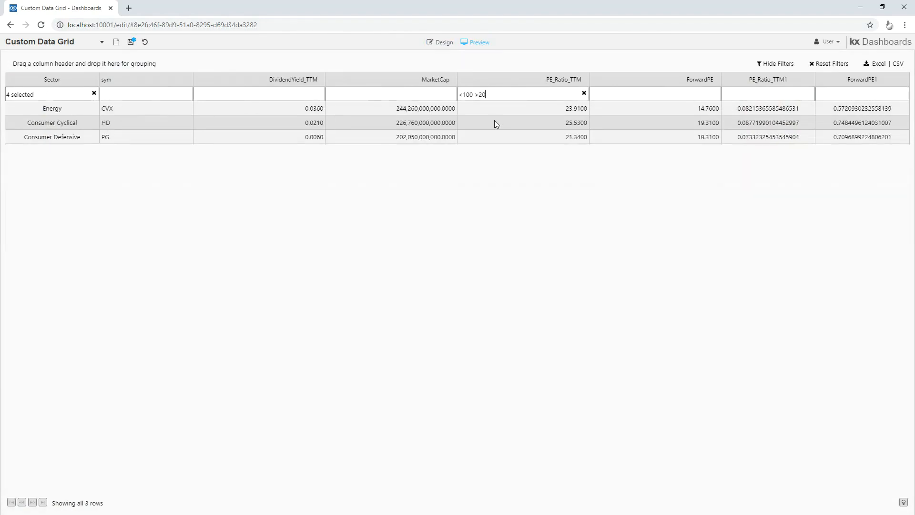
click(441, 41)
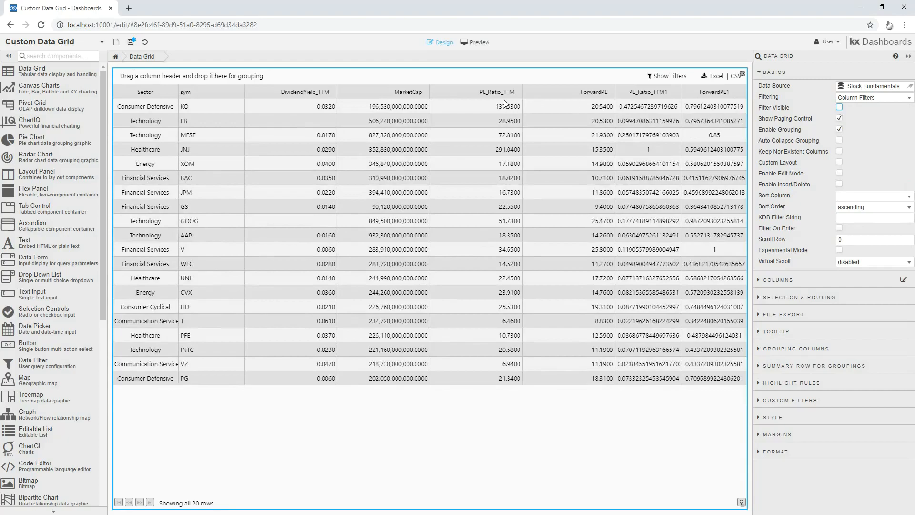
Make the filter row visible again, toggle paging off and back on, and preview the grid
click(839, 108)
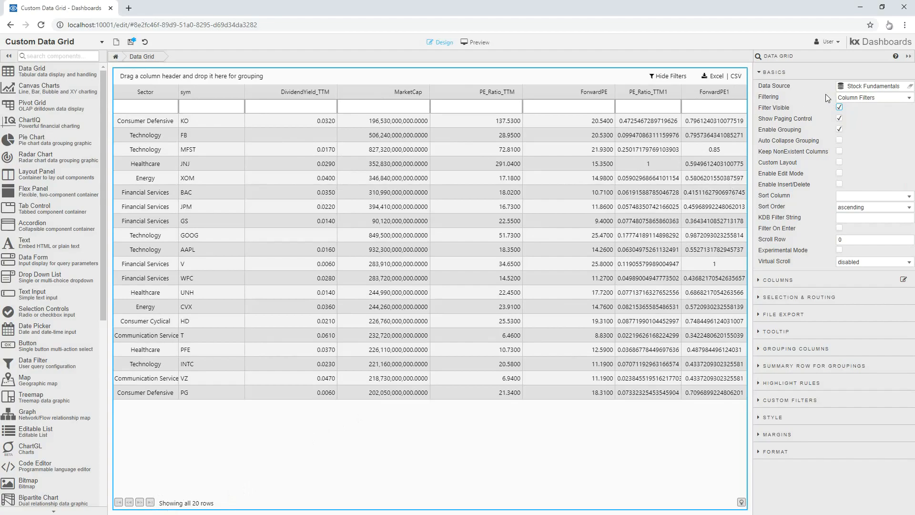
click(839, 118)
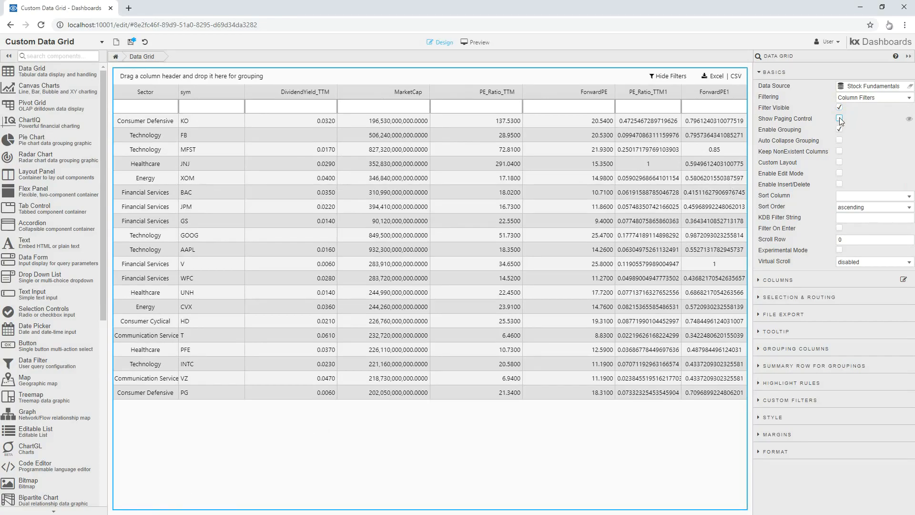
click(839, 118)
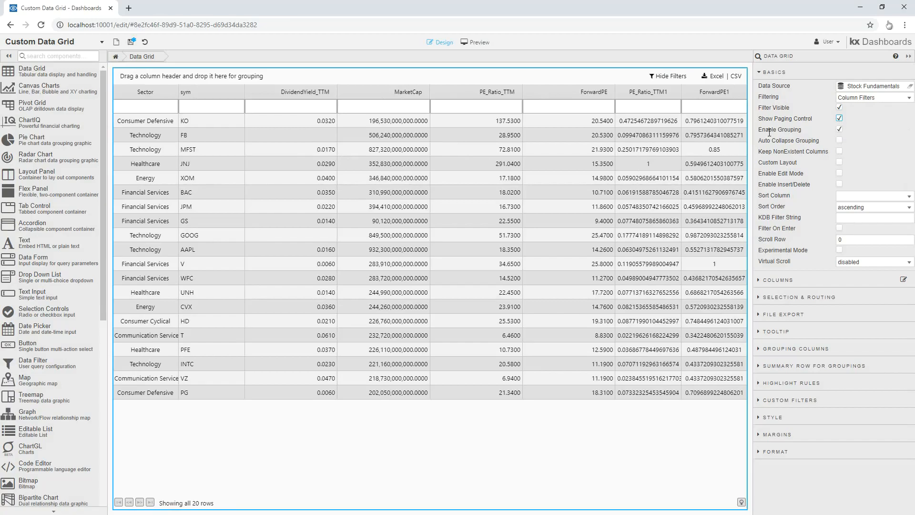
click(475, 41)
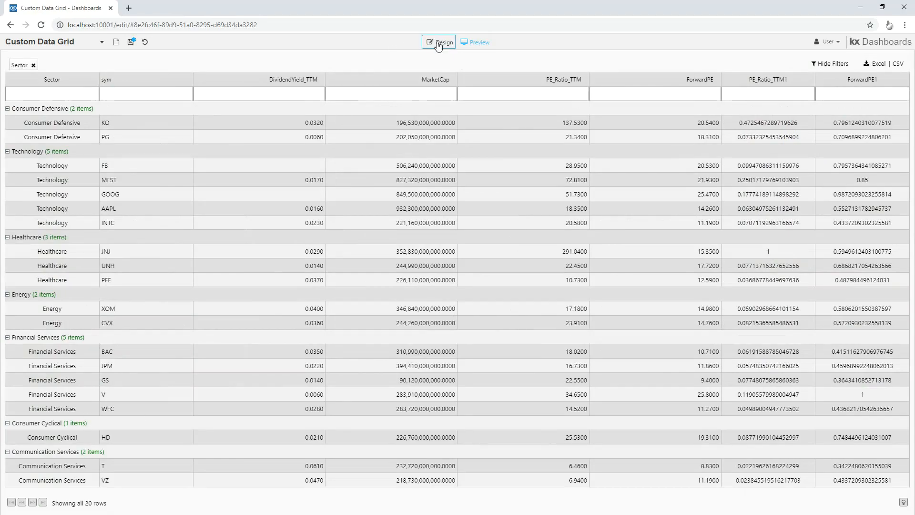
Back in design, enable Auto Collapse Grouping so Sector groups start collapsed
click(442, 42)
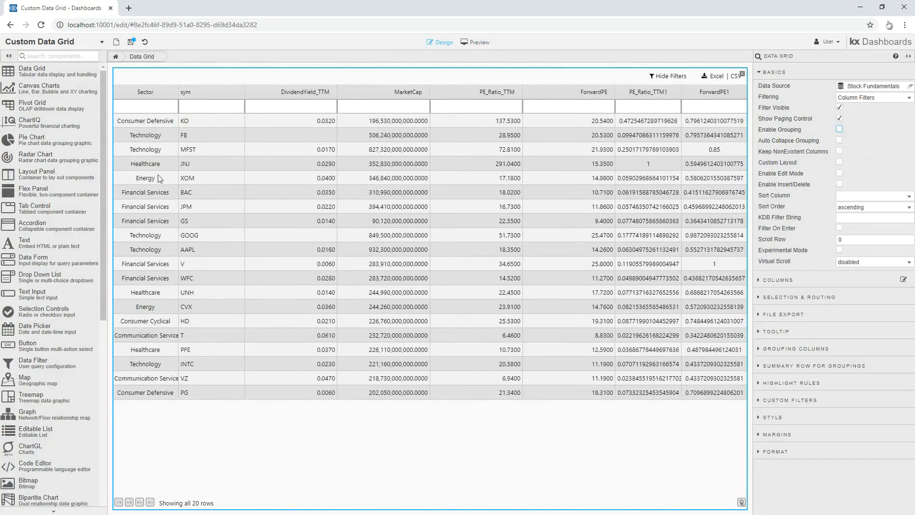
click(839, 128)
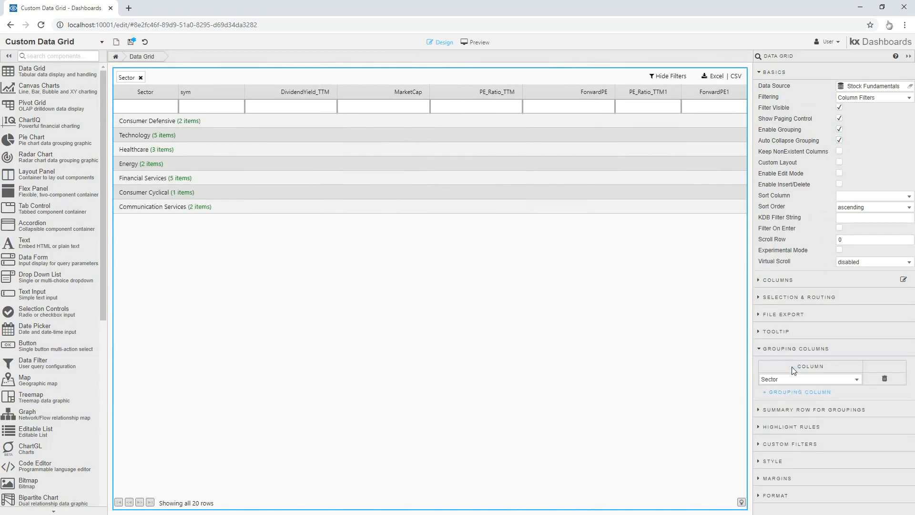
Add an average group summary row labelled 'Avg PE'
click(813, 409)
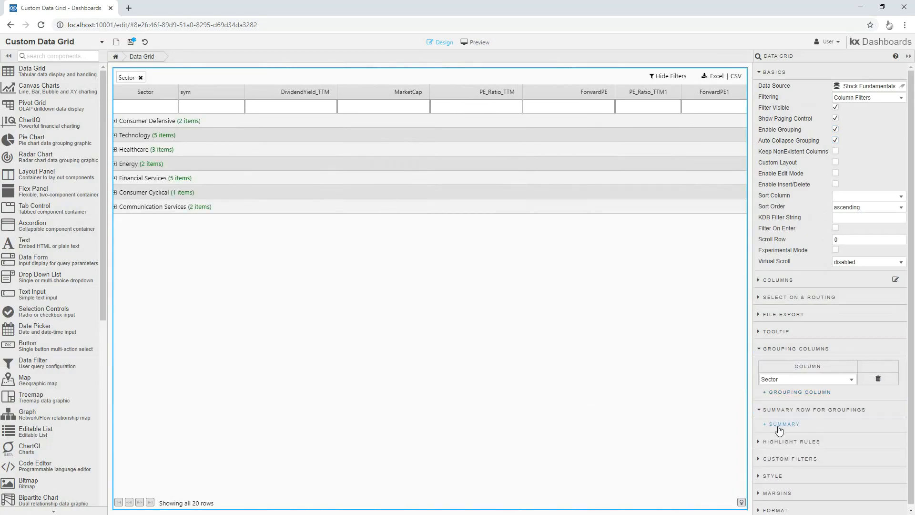
click(781, 424)
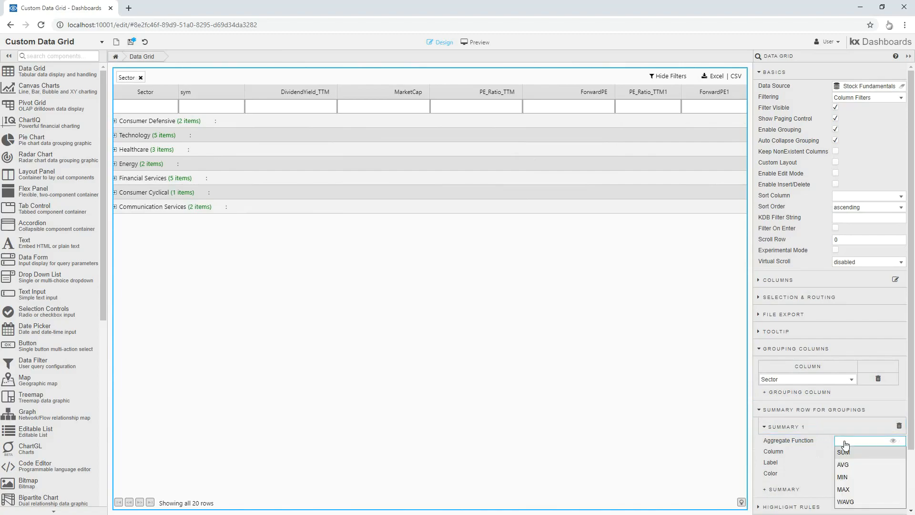
click(843, 464)
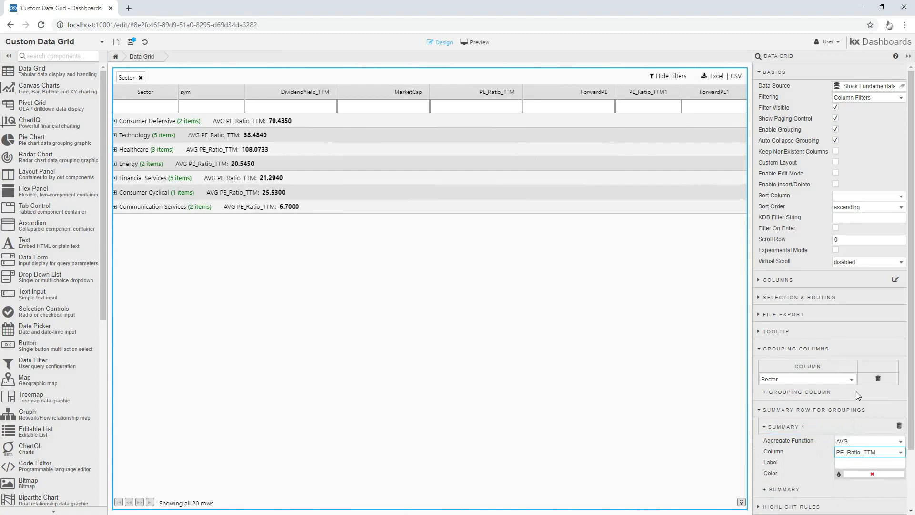
text(A)
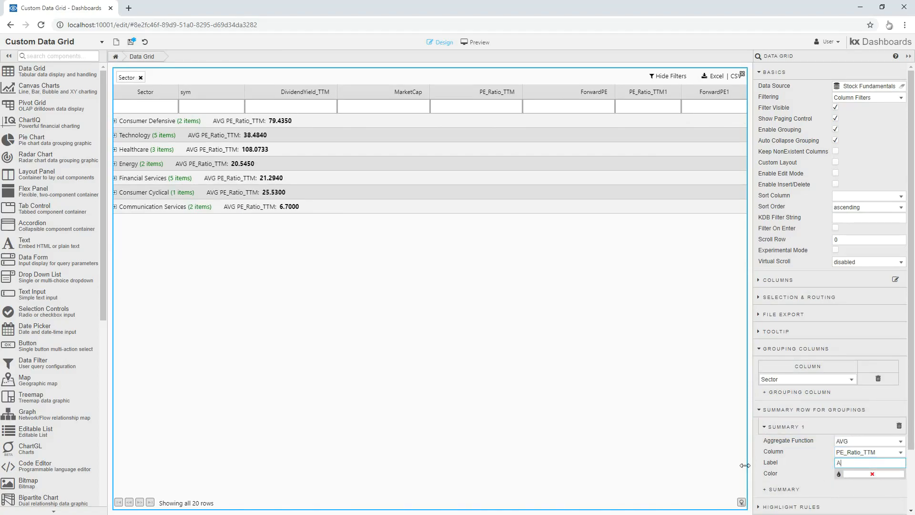
text(Avg PE)
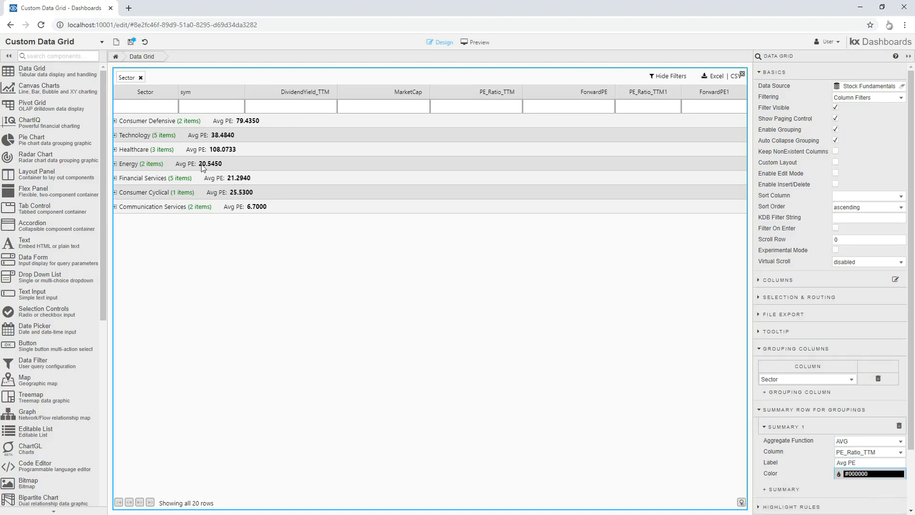
Preview the grouped grid, remove the Sector grouping, and preview the ungrouped 20 rows
click(475, 42)
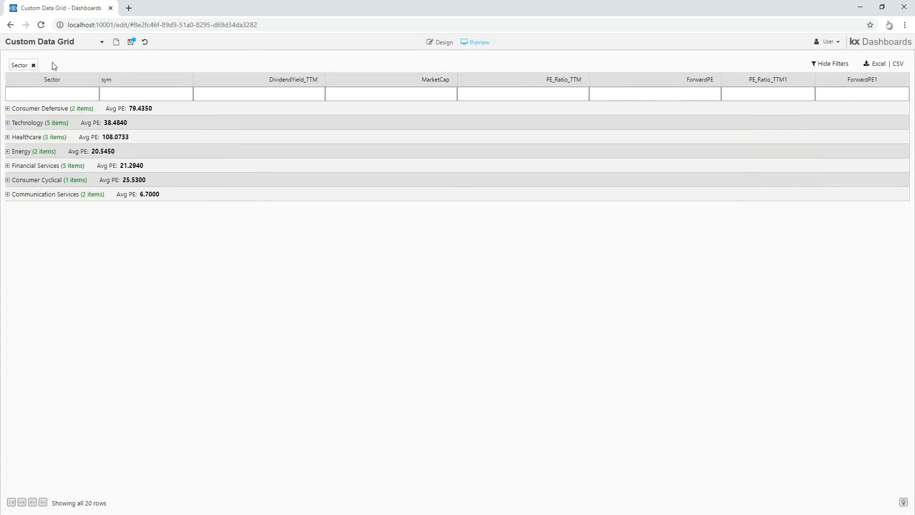
click(34, 65)
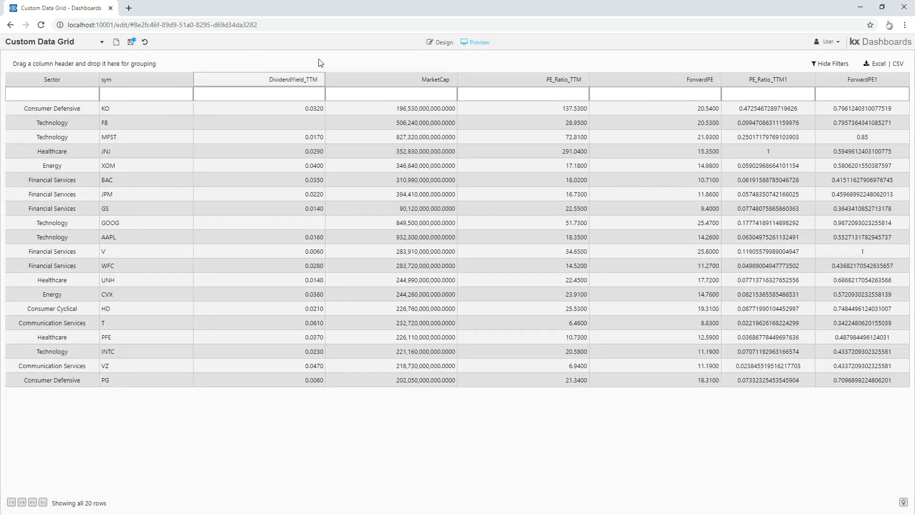
click(439, 42)
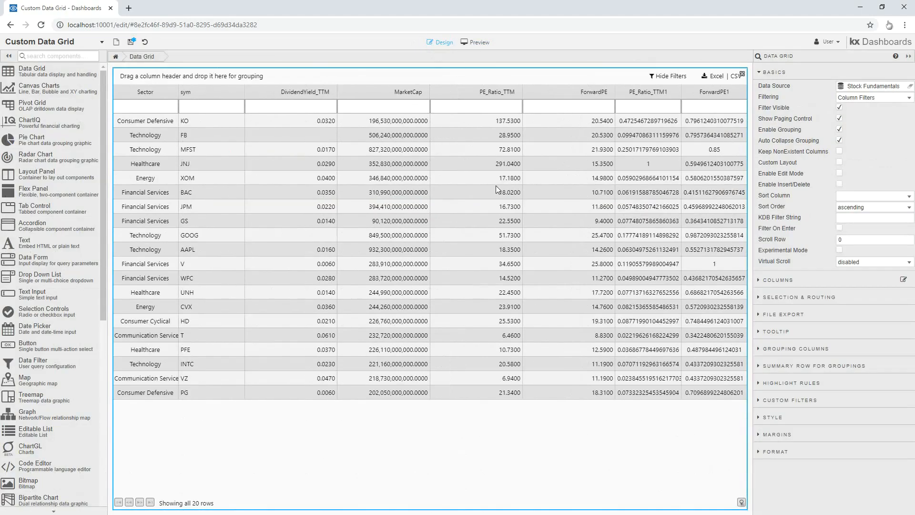
click(840, 162)
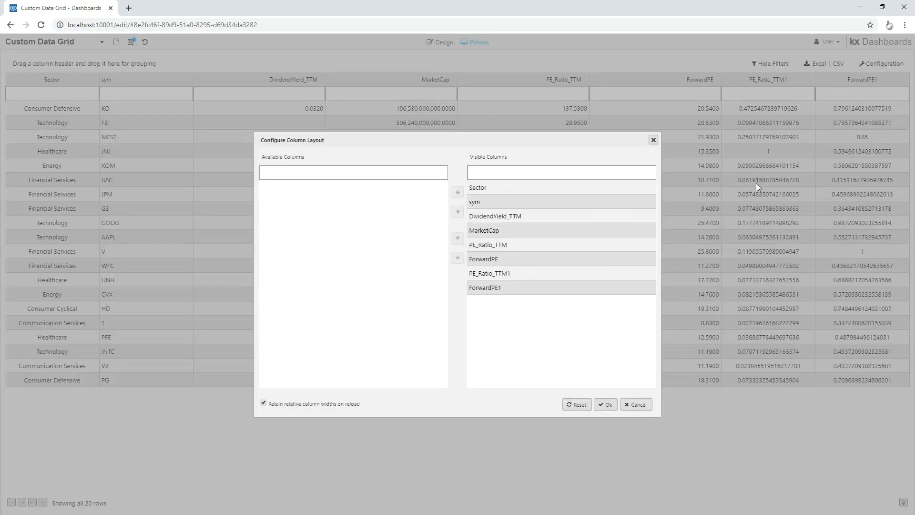
Hide MarketCap and DividendYield_TTM via the column layout, leaving six visible columns
click(485, 230)
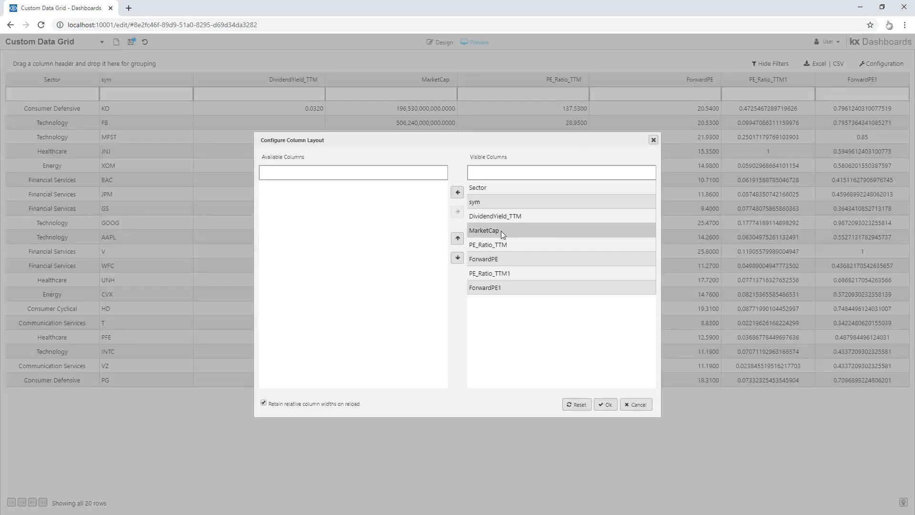
click(456, 192)
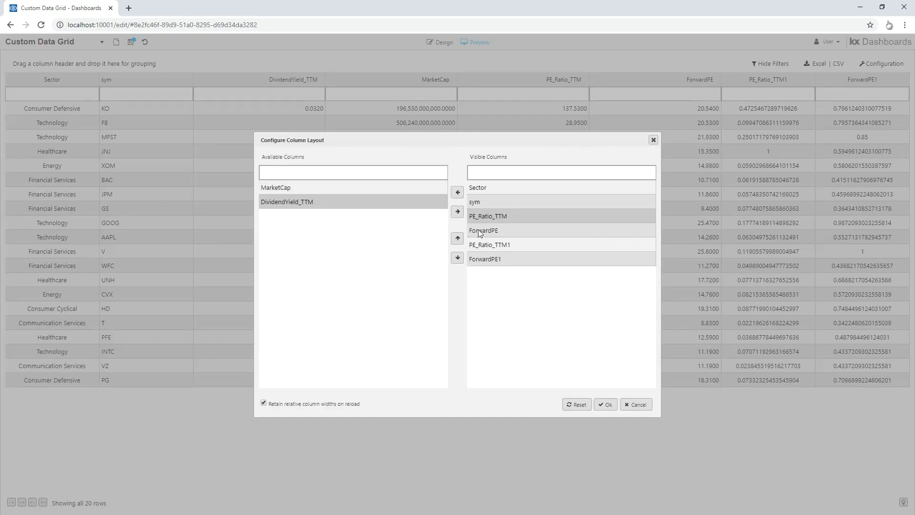
click(606, 404)
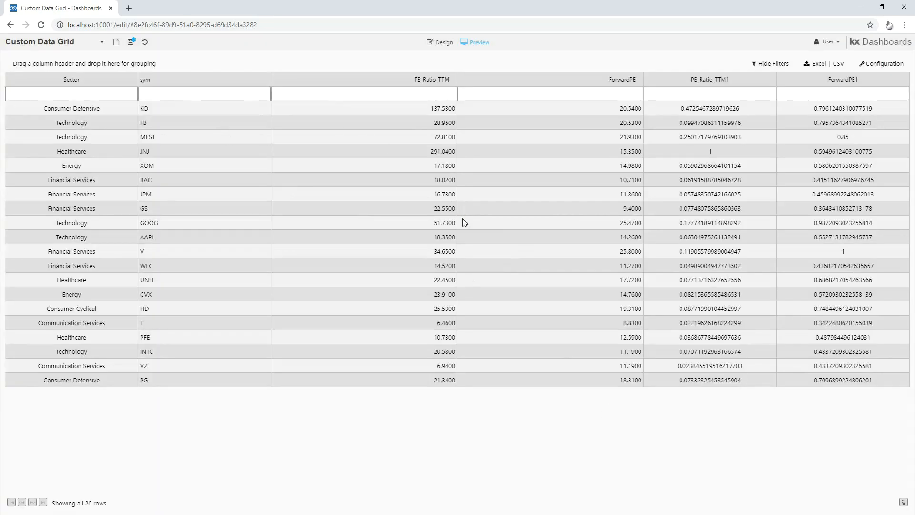
click(883, 63)
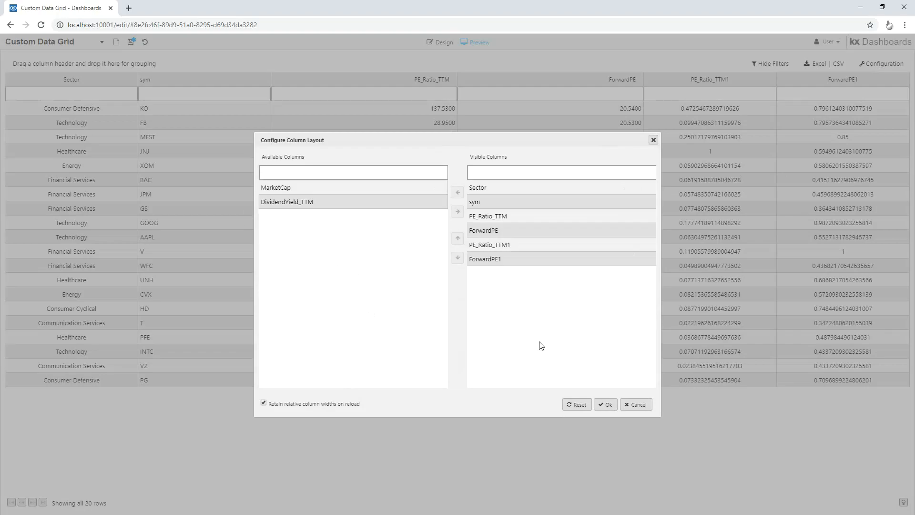
Reset the layout to show all eight columns and select the grid in design
click(605, 404)
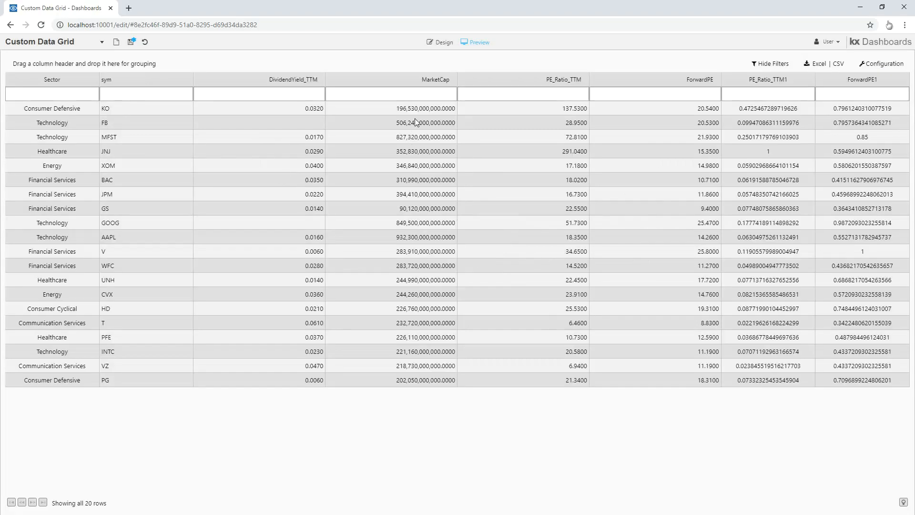
click(442, 41)
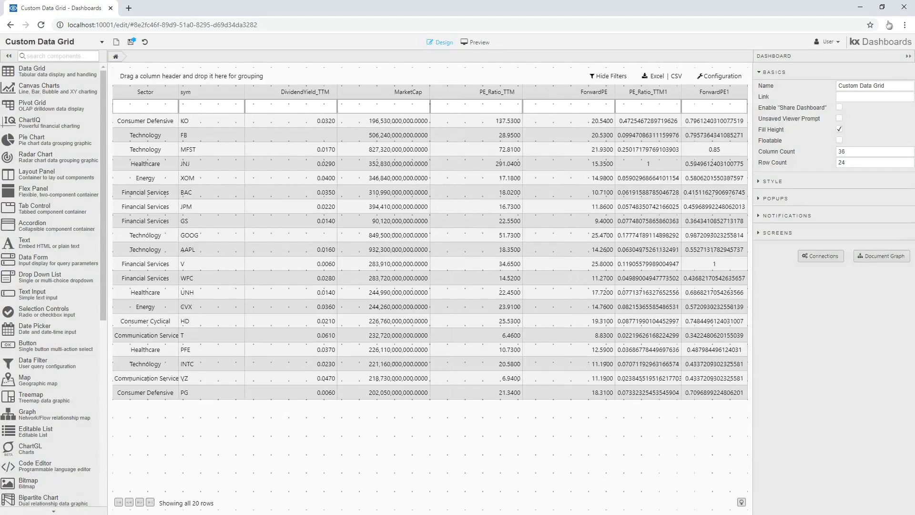
click(429, 234)
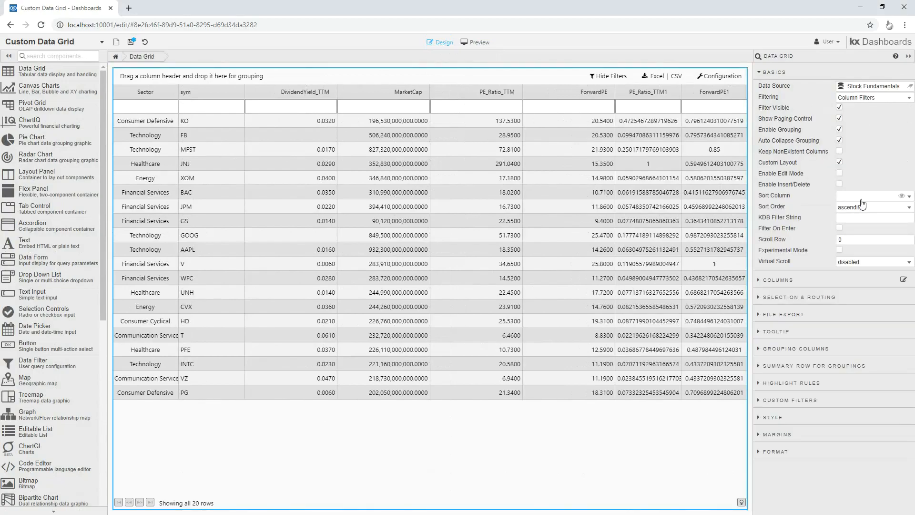
Sort the grid by Sector, trying descending then settling on ascending order
click(870, 195)
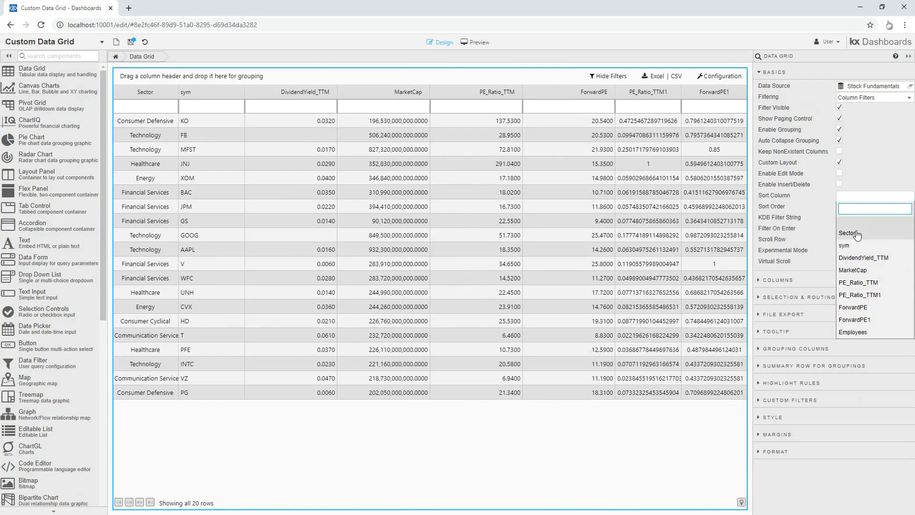
click(850, 233)
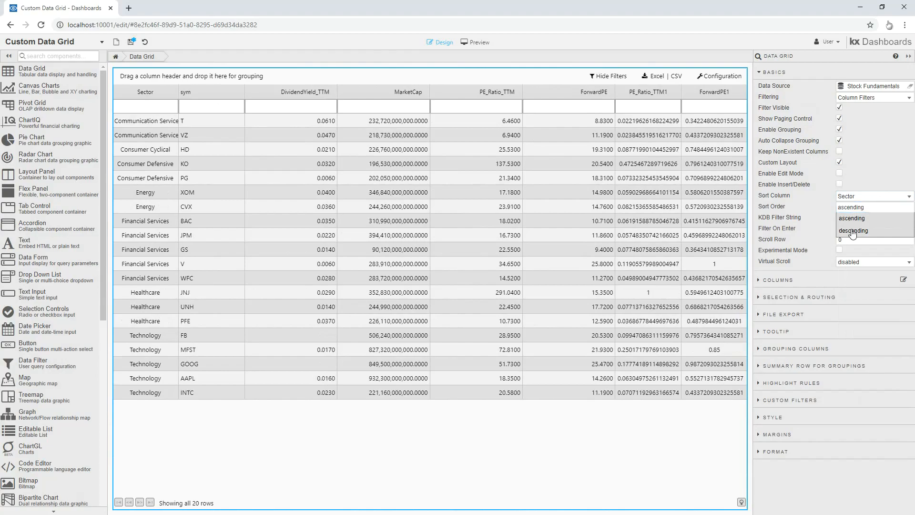
click(853, 230)
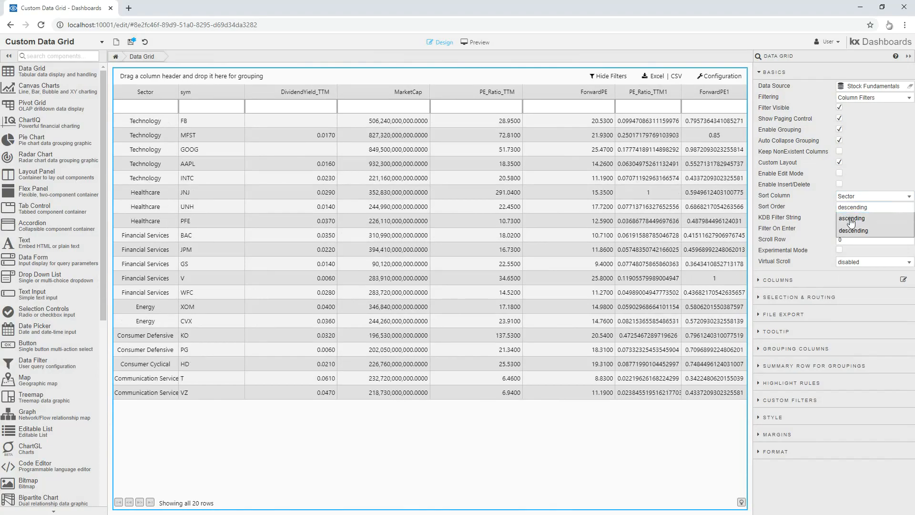
click(853, 217)
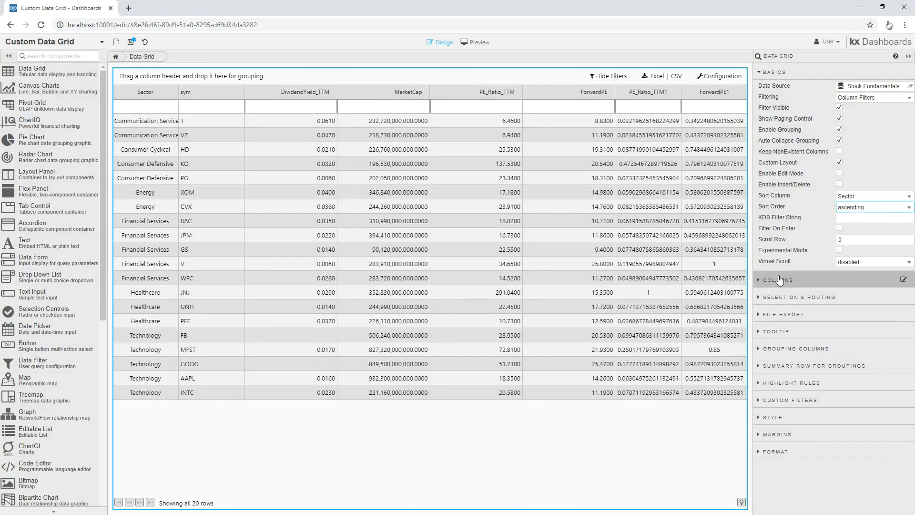
Rename the Sector column to 'Industry Sector' with header tooltip 'Business Sector' and check it in preview
click(778, 280)
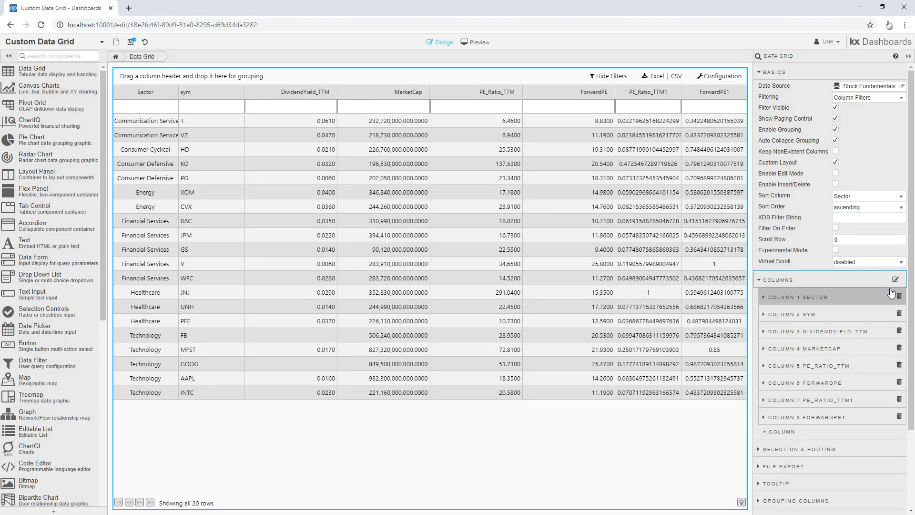
click(796, 297)
text(Industry S)
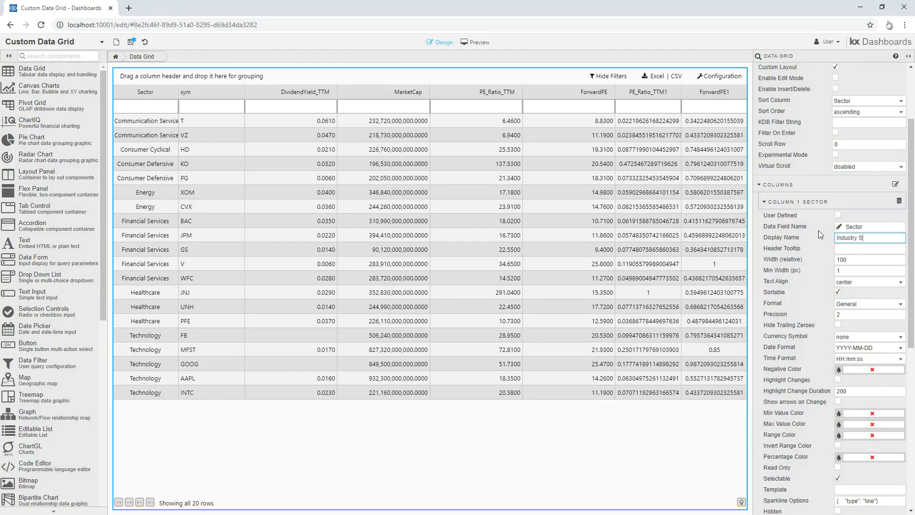
click(870, 248)
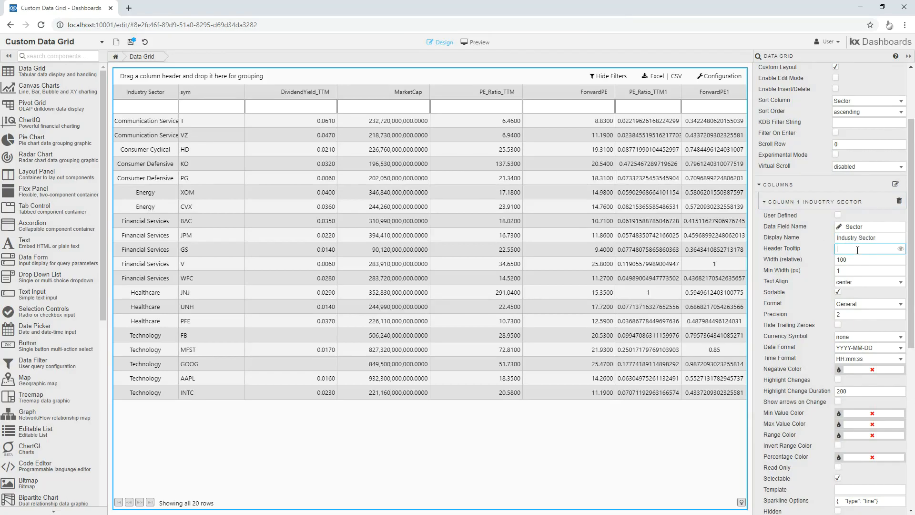
text(Business Sector)
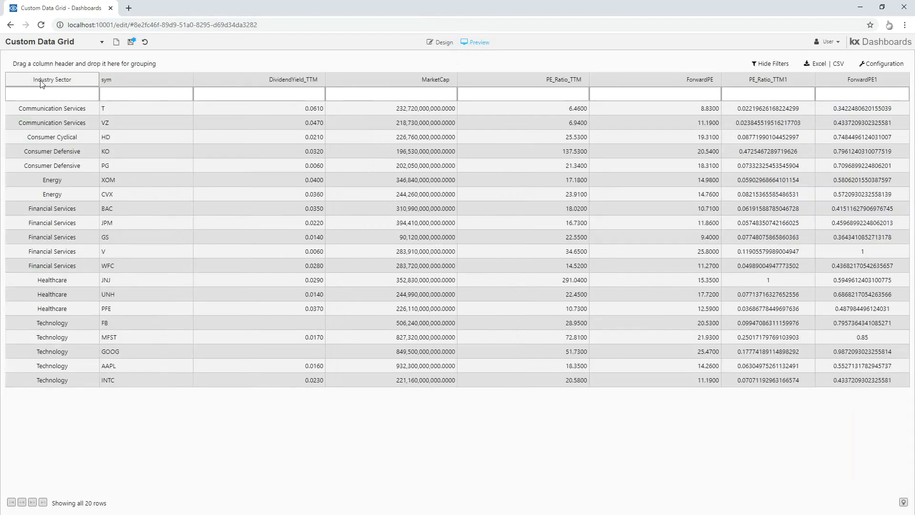
click(438, 41)
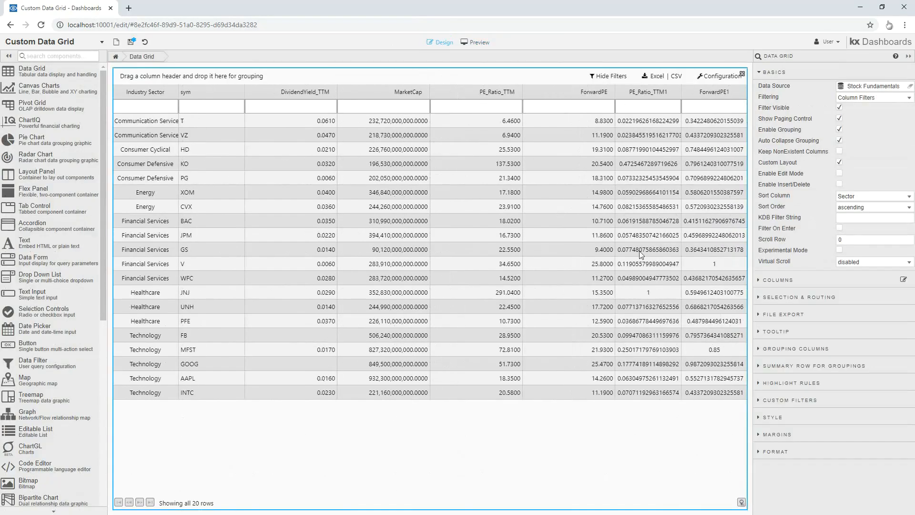
click(791, 280)
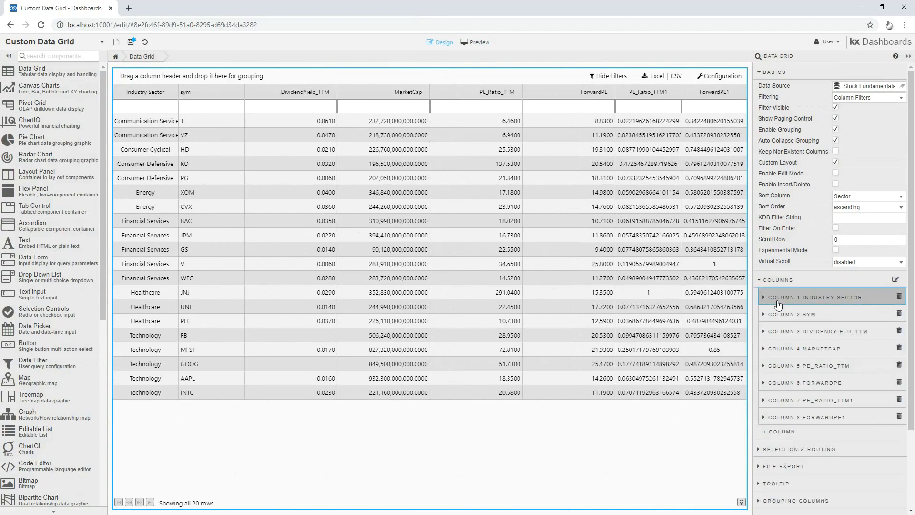
Give all columns width 100, minimum width 100 and centered text through the Multi Column Editor
click(823, 297)
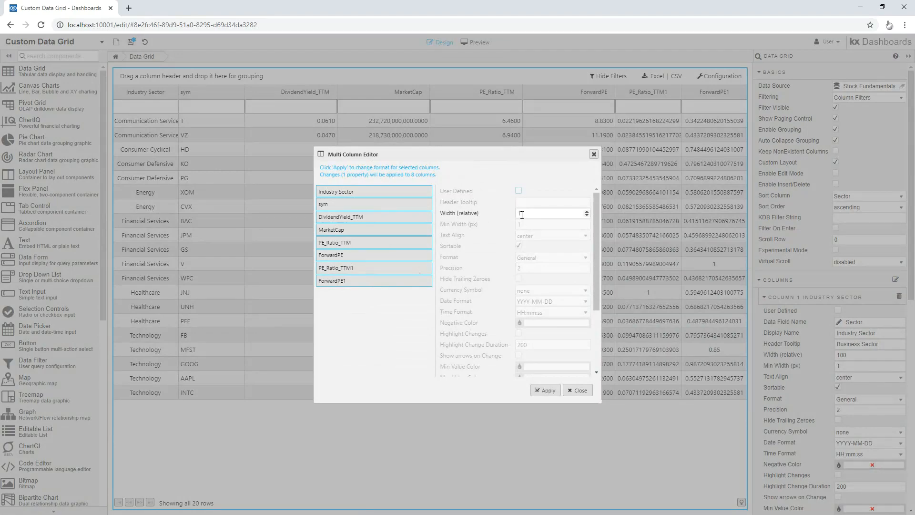
text(100)
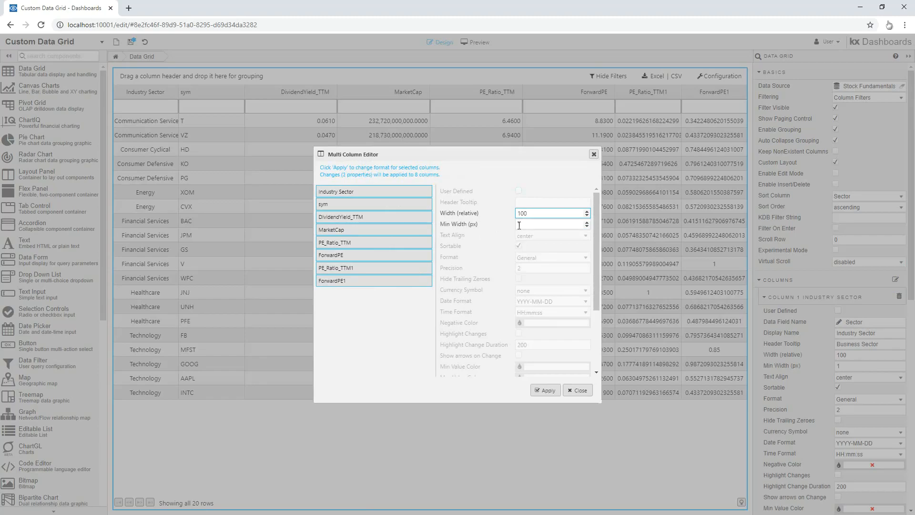
text(100)
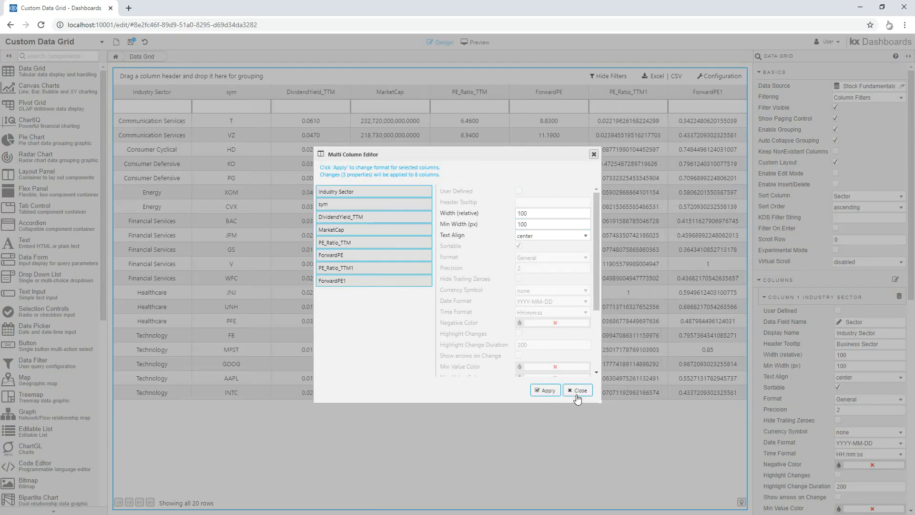
click(577, 391)
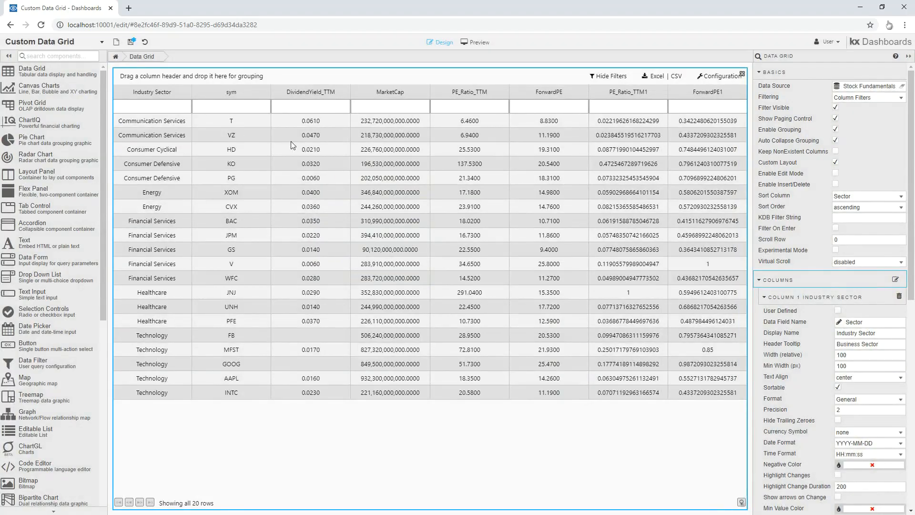
click(782, 280)
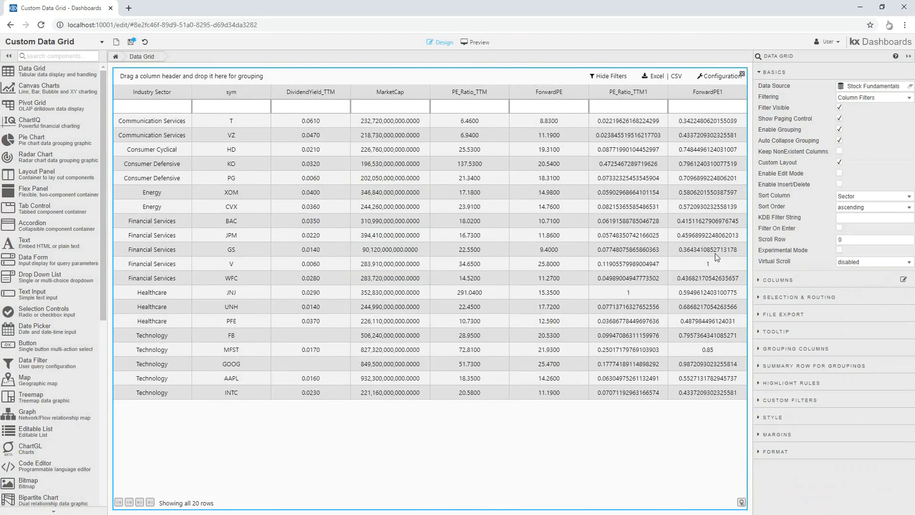
click(777, 280)
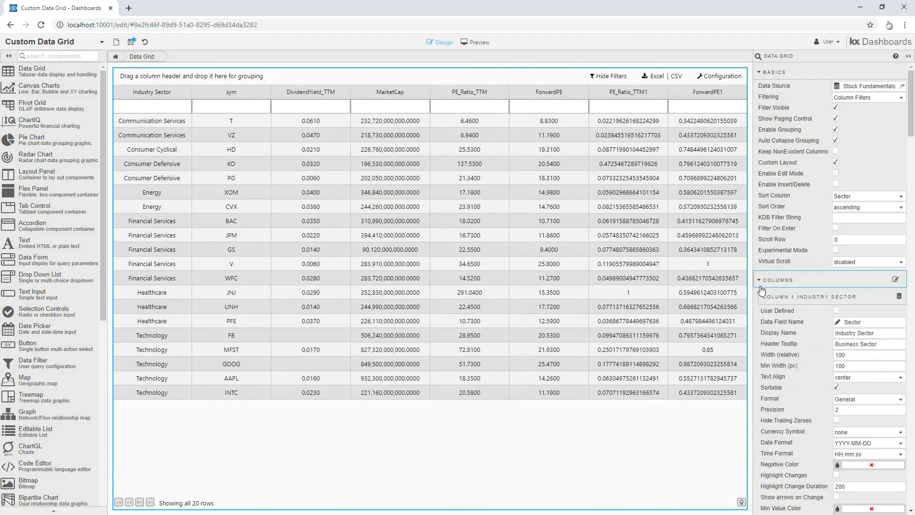
Format DividendYield_TTM as percentages with two decimals
scroll(down, 3)
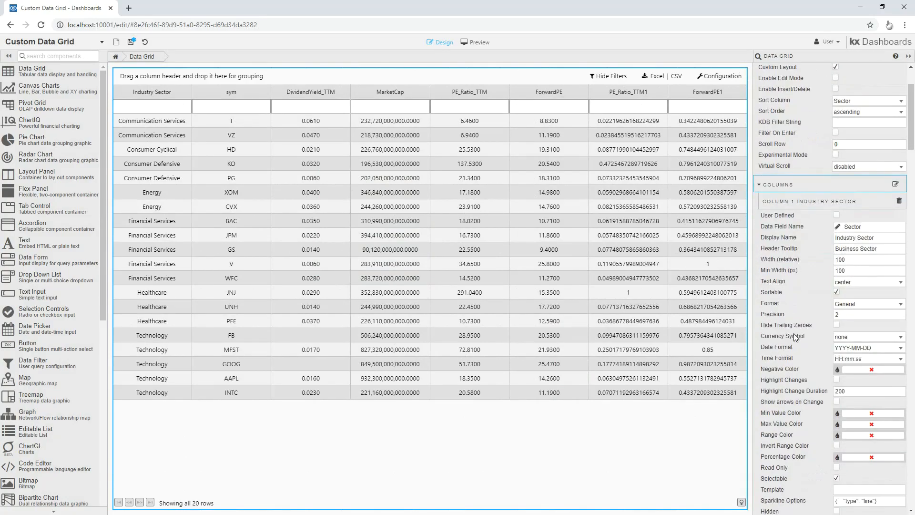
scroll(down, 3)
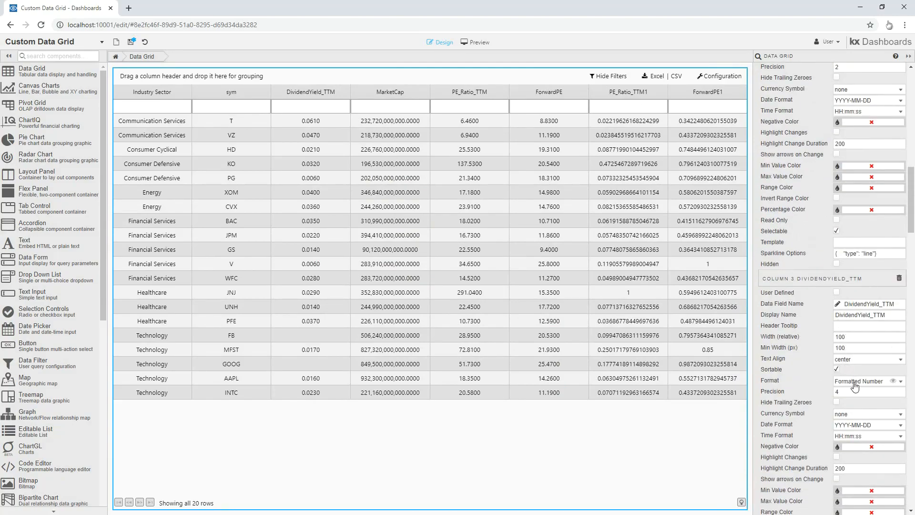
mouse_move(868, 381)
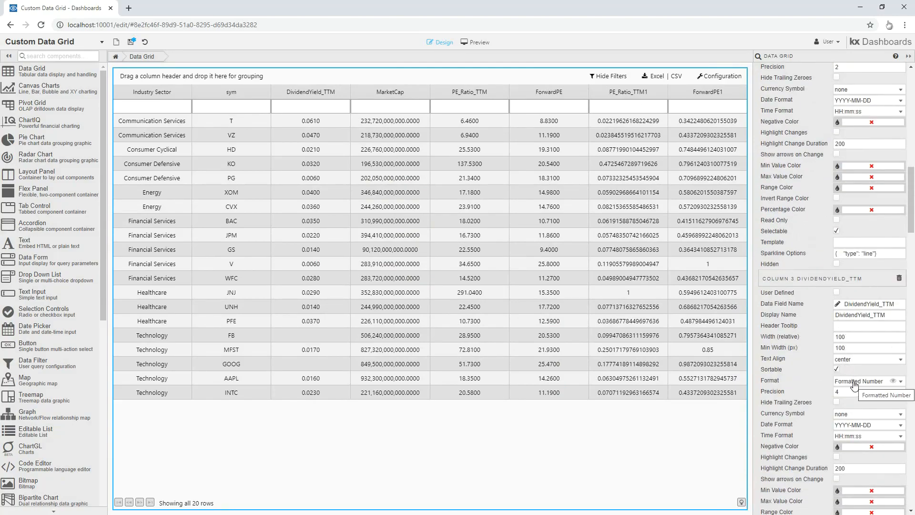
click(867, 380)
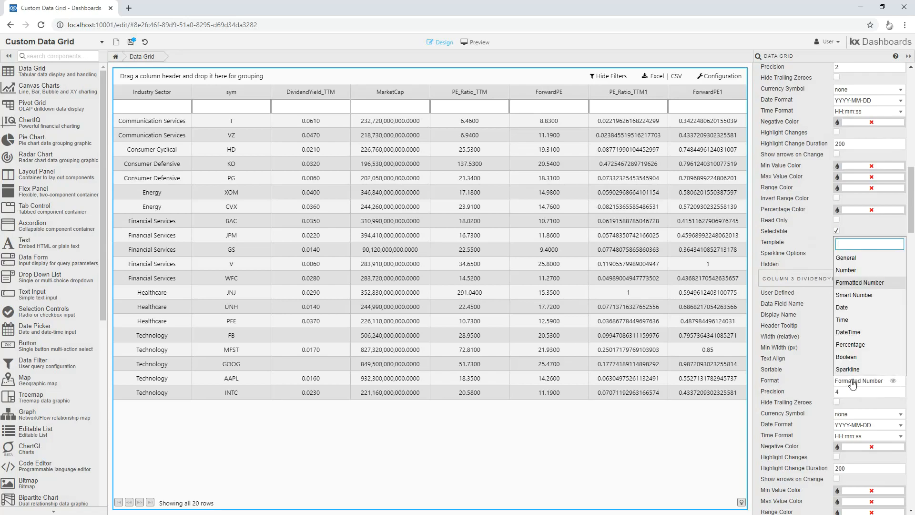
click(850, 344)
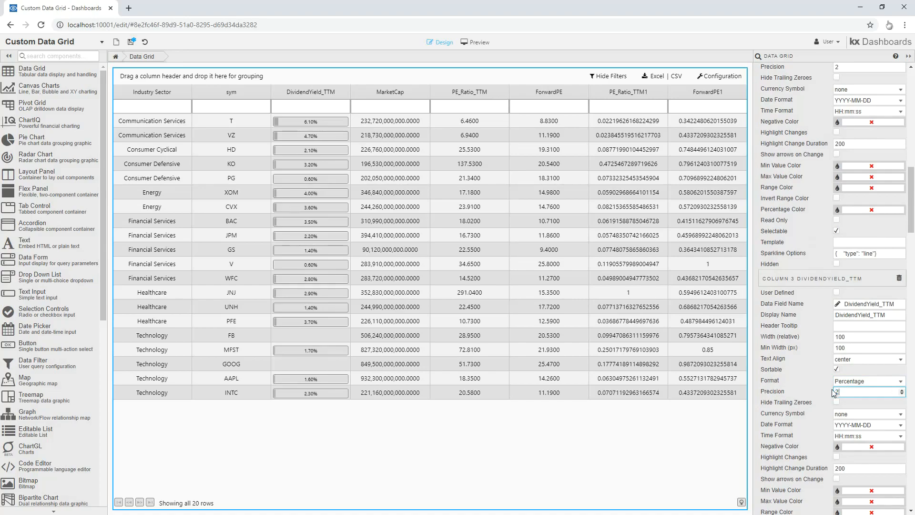
mouse_move(829, 353)
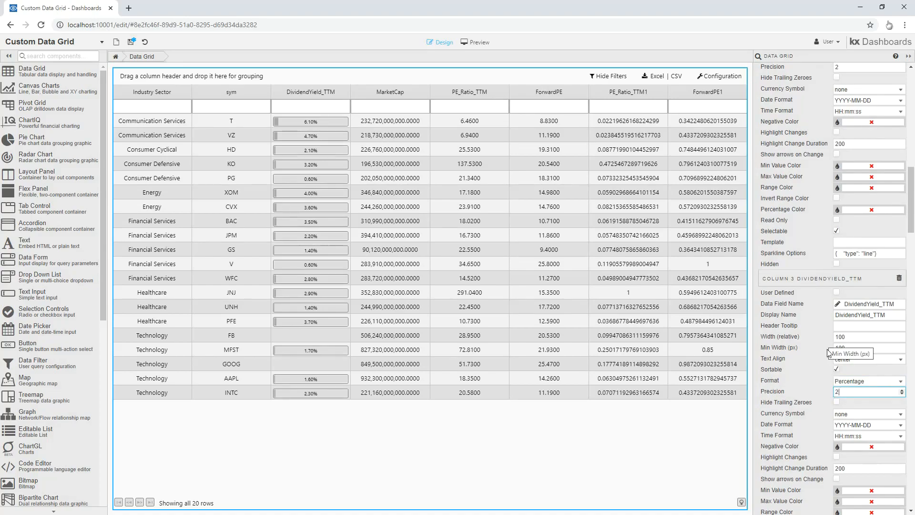
Format MarketCap as a Smart Number (abbreviated billions) with precision 2
click(390, 92)
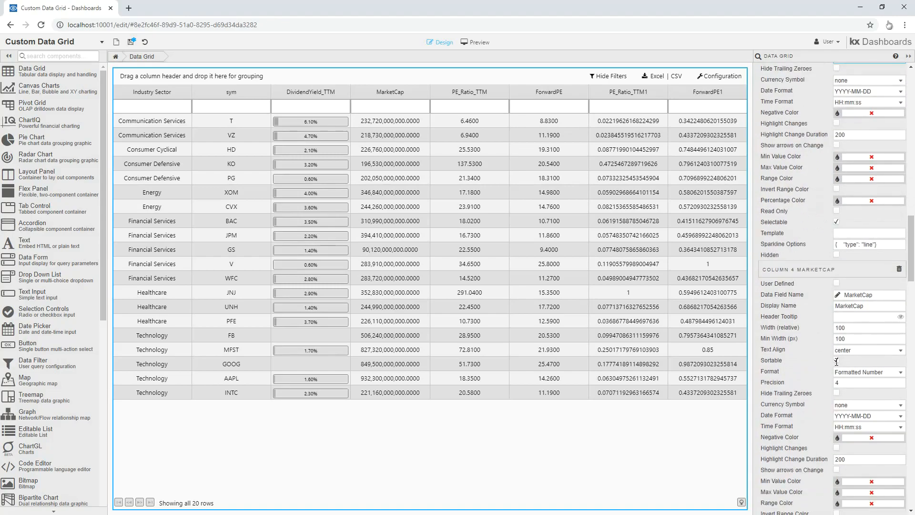
click(868, 234)
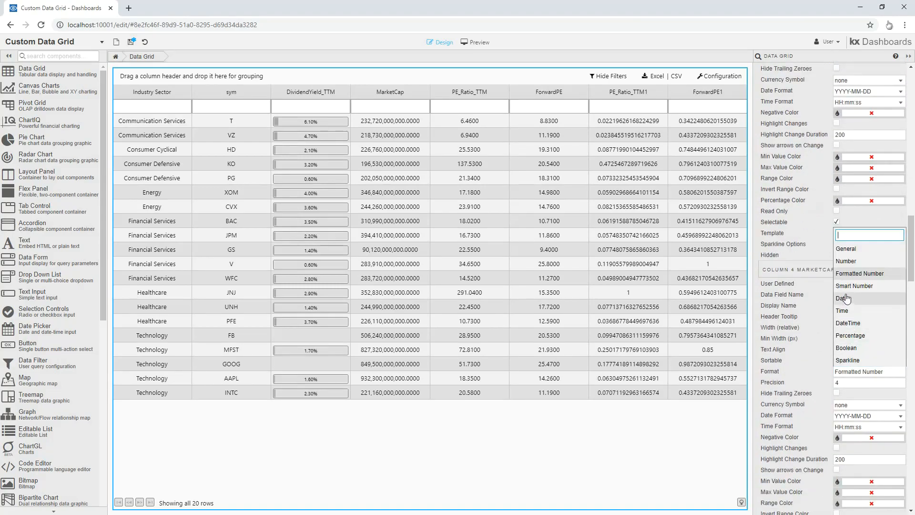
click(855, 285)
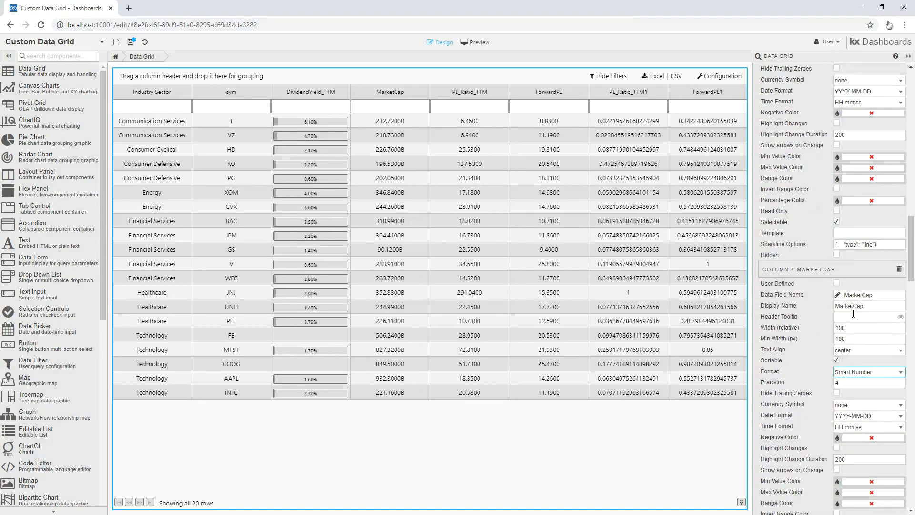
click(867, 382)
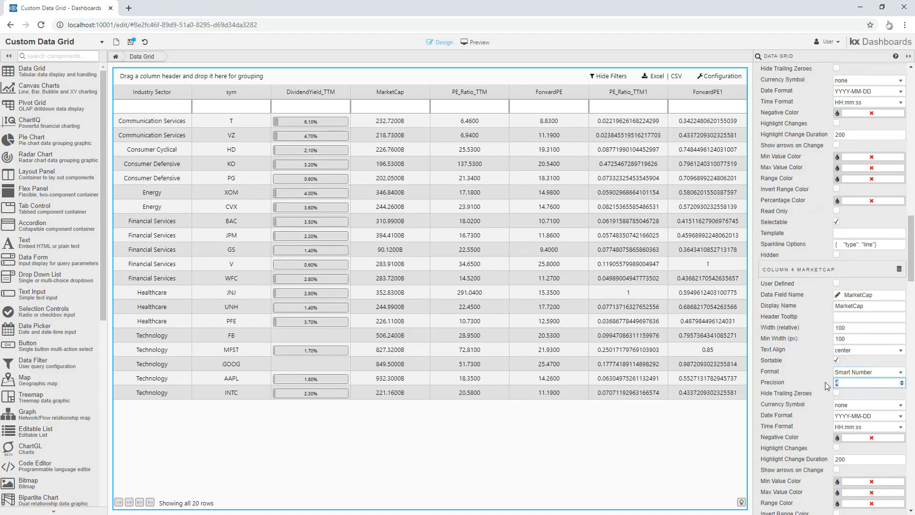
text(2)
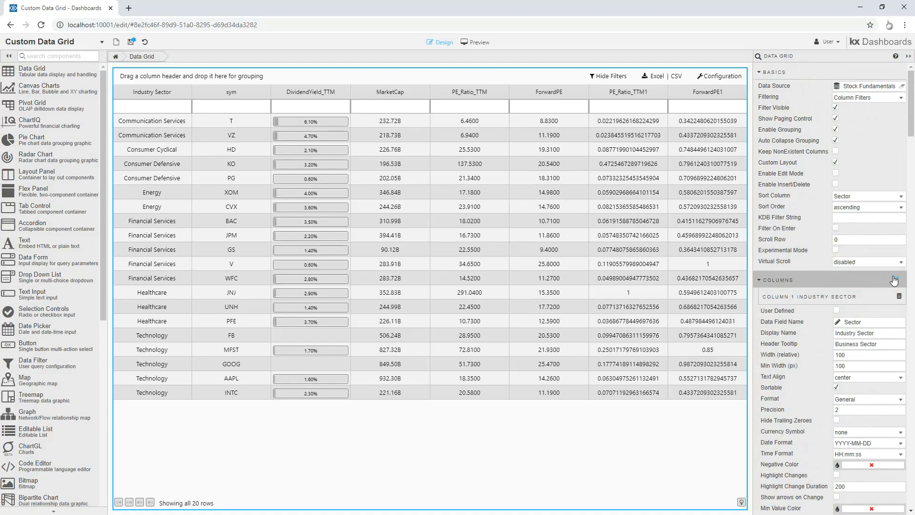
Format PE_Ratio_TTM and ForwardPE as Numbers with precision 2 via the Multi Column Editor
click(894, 279)
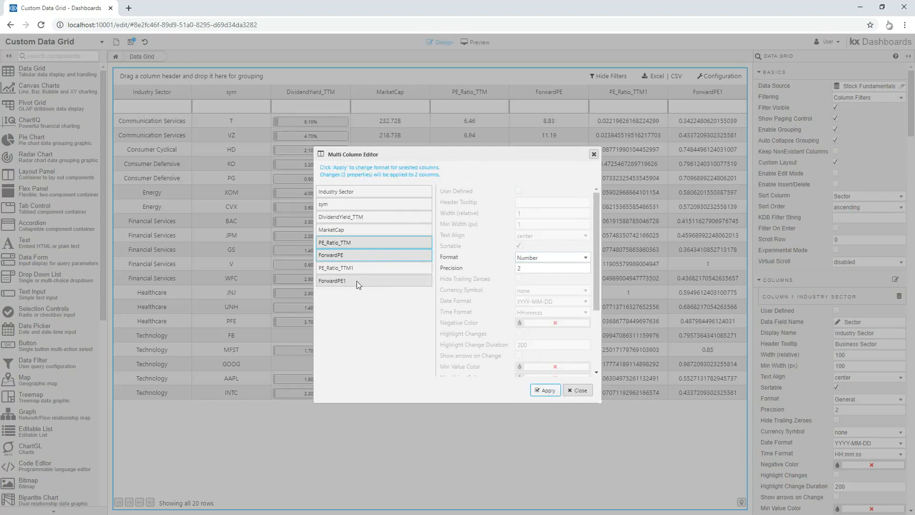
click(373, 267)
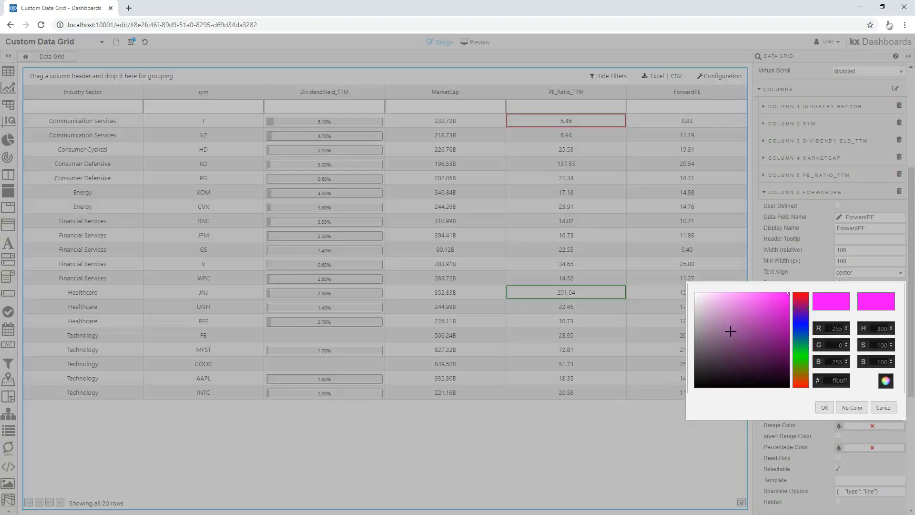
Set ForwardPE Range Color to light blue and DividendYield_TTM Percentage Color to blue
click(721, 295)
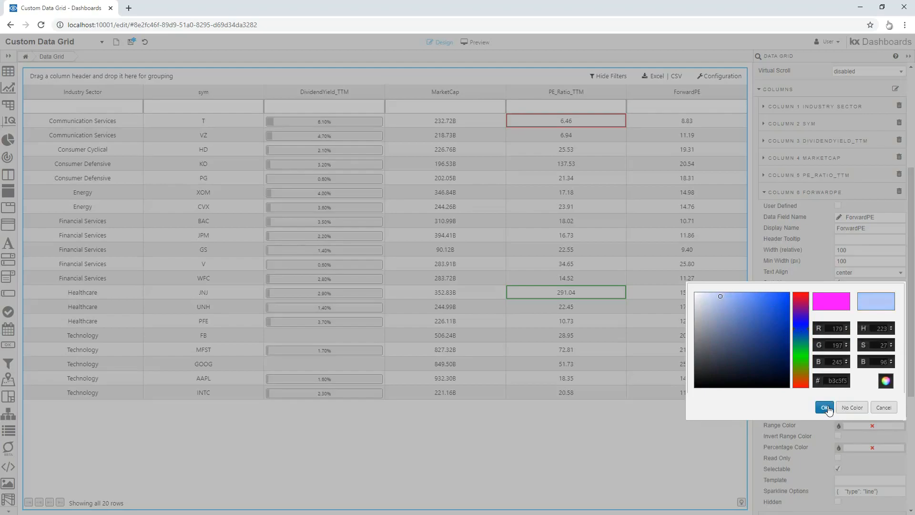
click(824, 407)
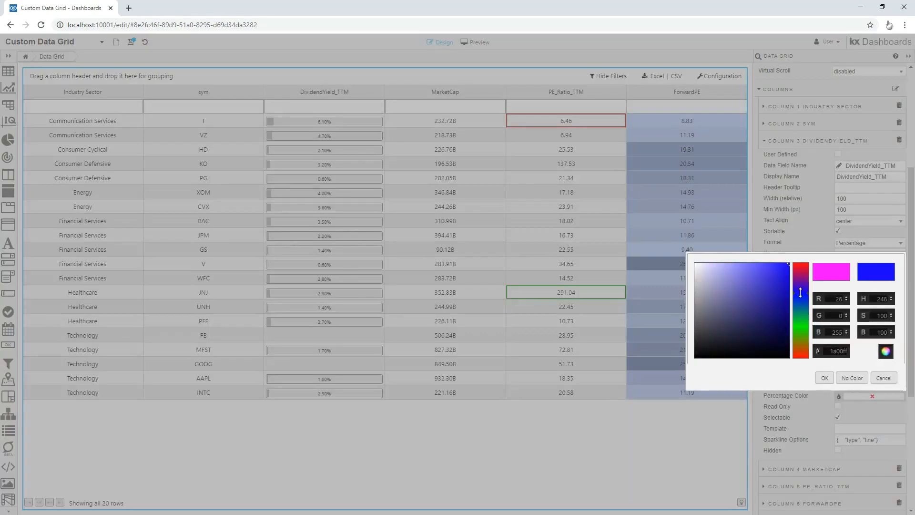
click(824, 378)
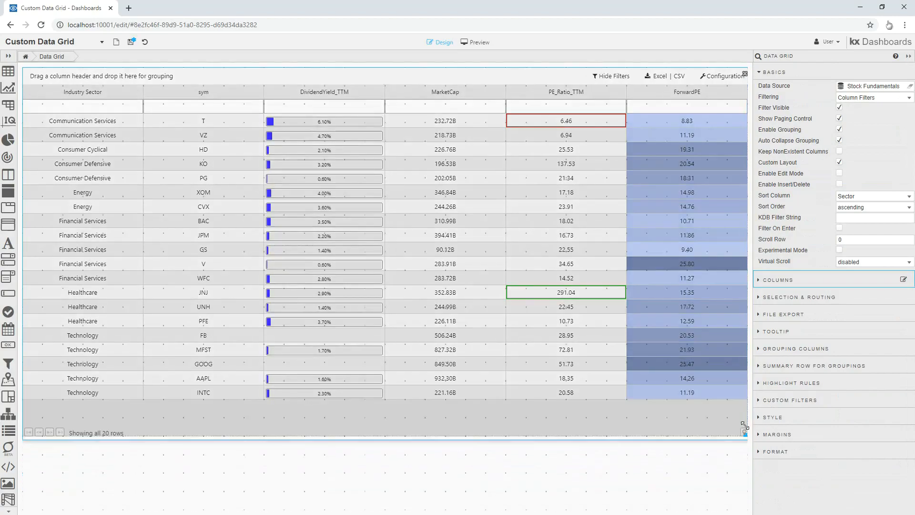
Set Selection Mode to Single Row and add a new action, choosing its view state
click(799, 297)
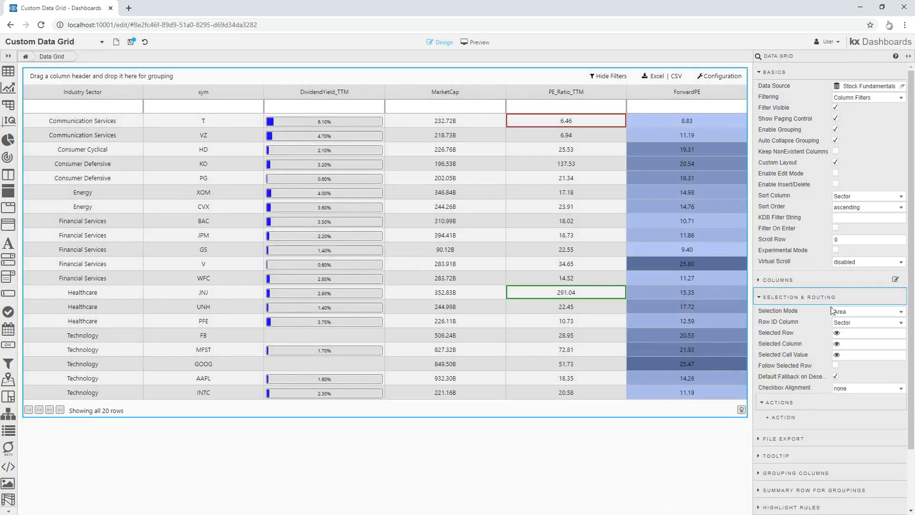
click(868, 311)
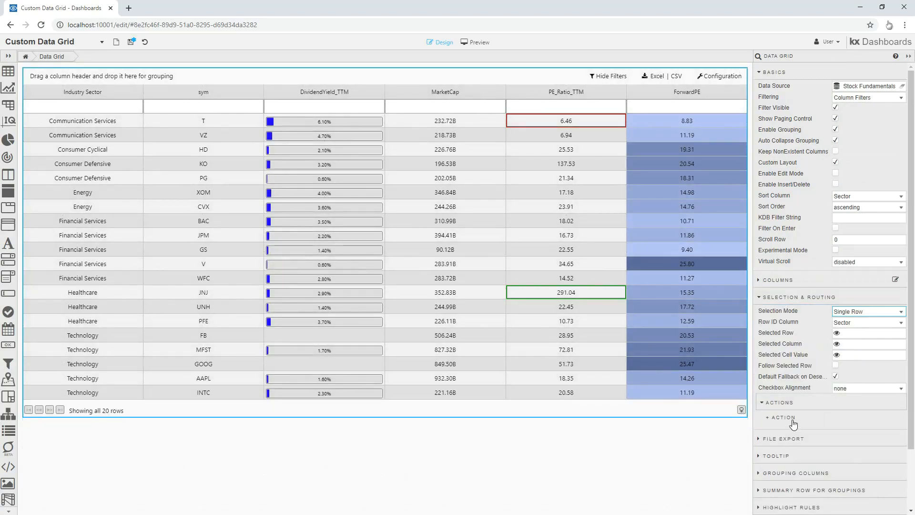
click(781, 418)
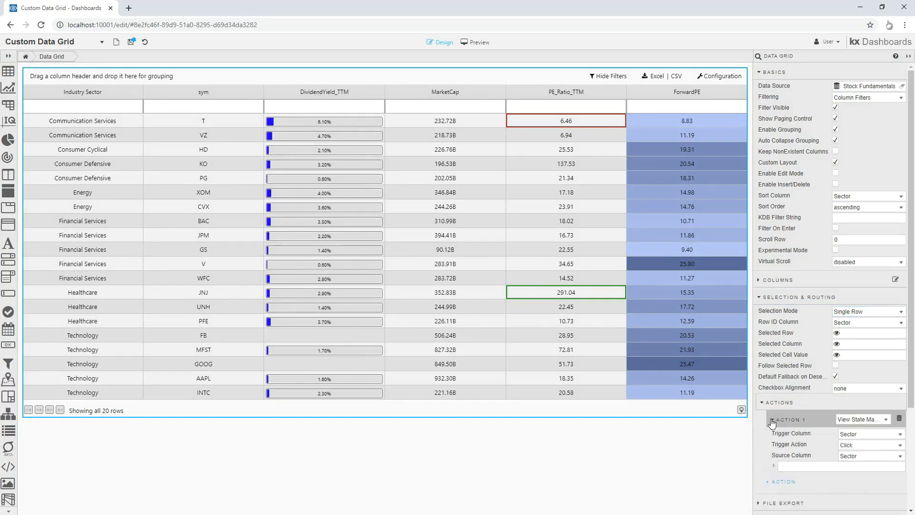
click(863, 420)
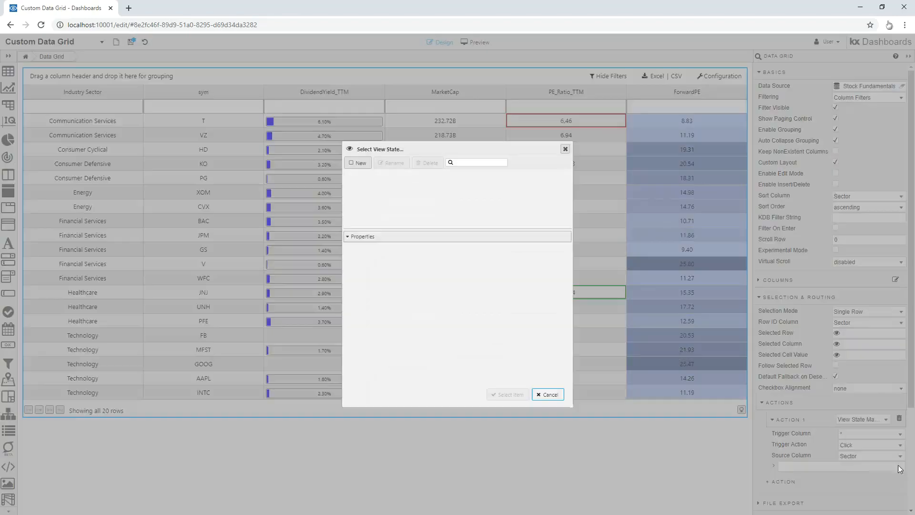
Create a new view state named 'sector' and select it for the row action
click(358, 163)
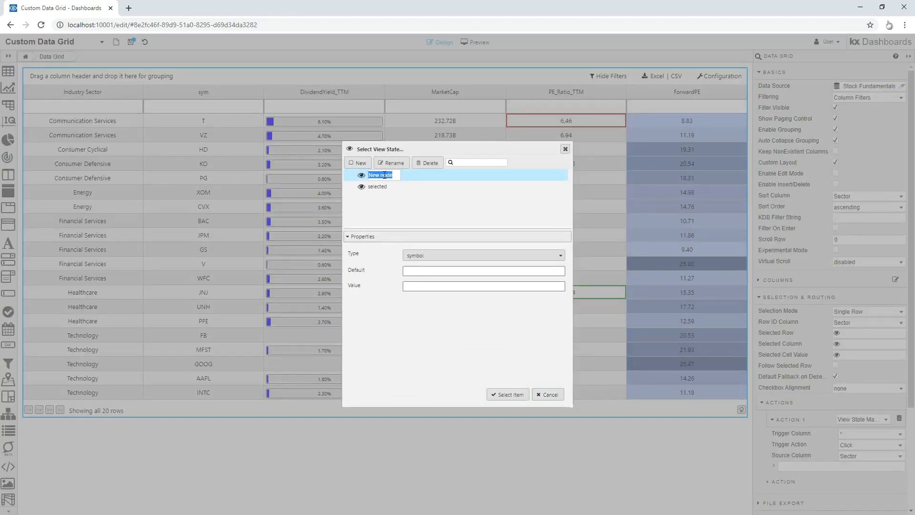
text(sector)
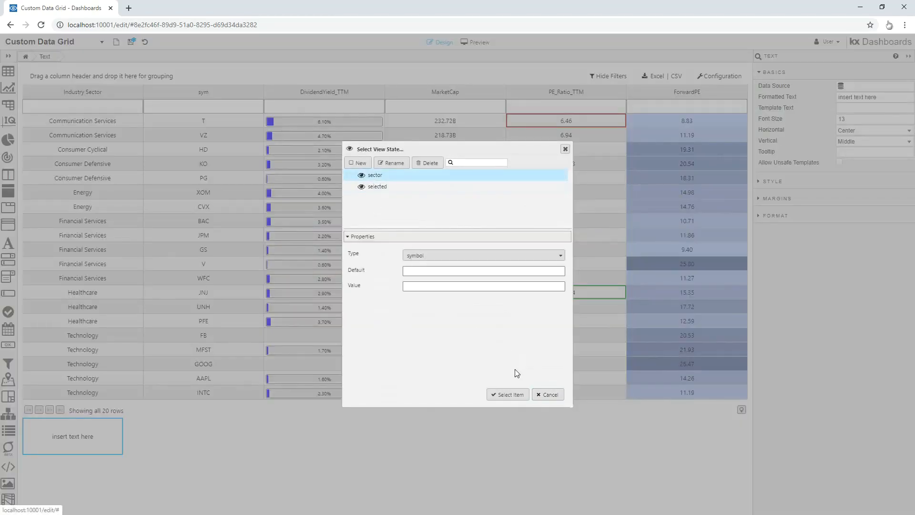
click(508, 393)
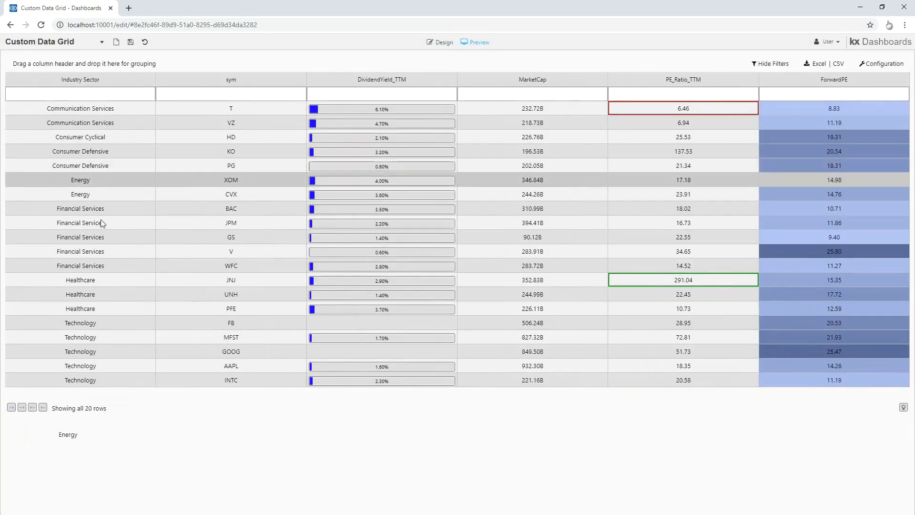
Check in preview that a selected row's sector appears, then export the grid as CSV
click(439, 42)
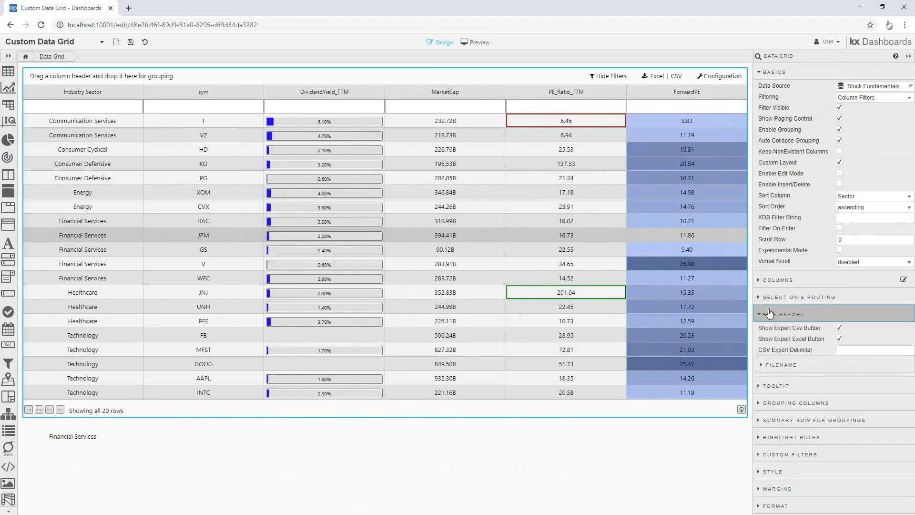
click(479, 42)
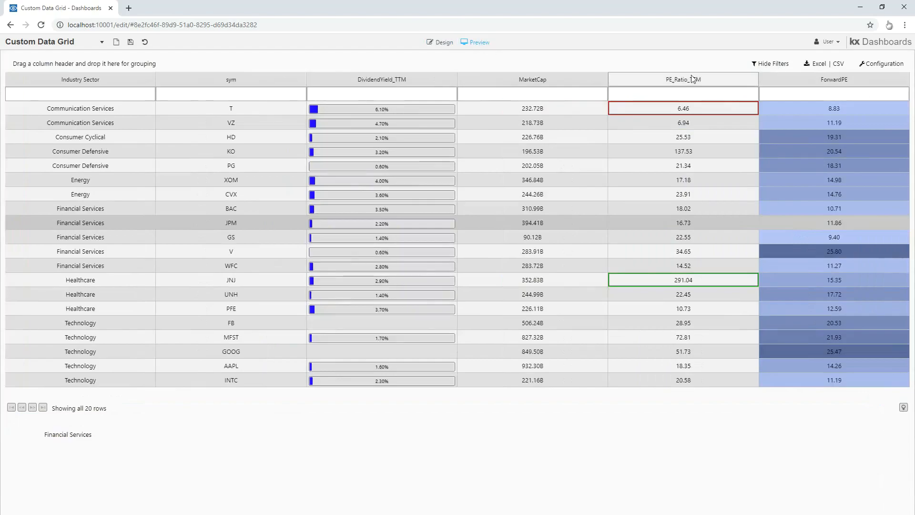
click(840, 63)
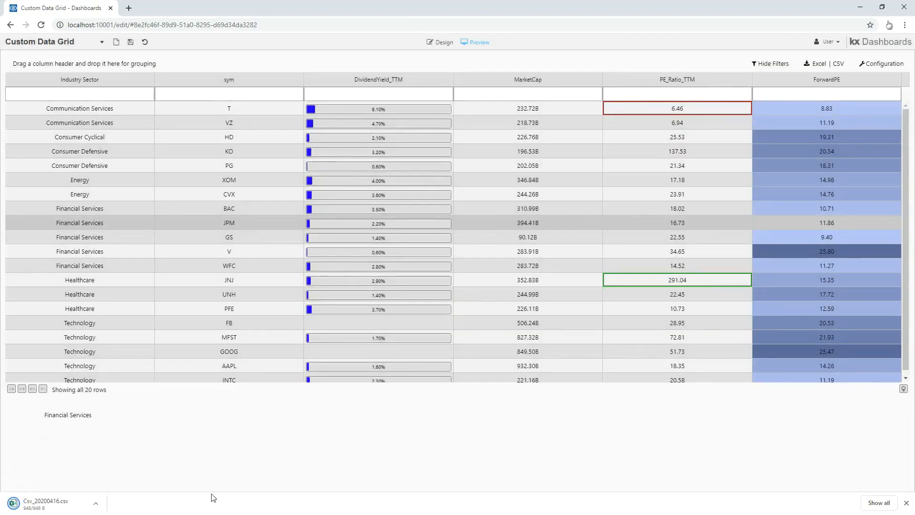
click(439, 42)
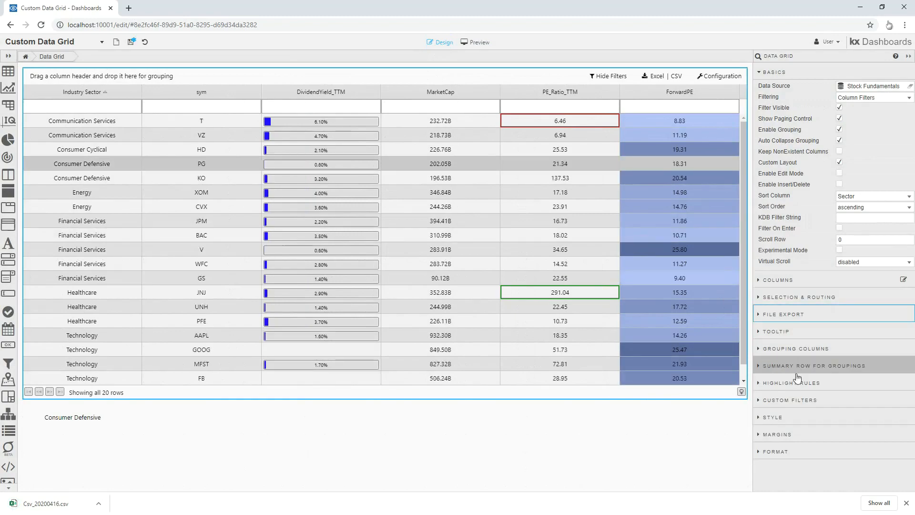
Add a 'High PE Ratio' highlight rule colouring rows with PE_Ratio_TTM > 50 red
click(791, 382)
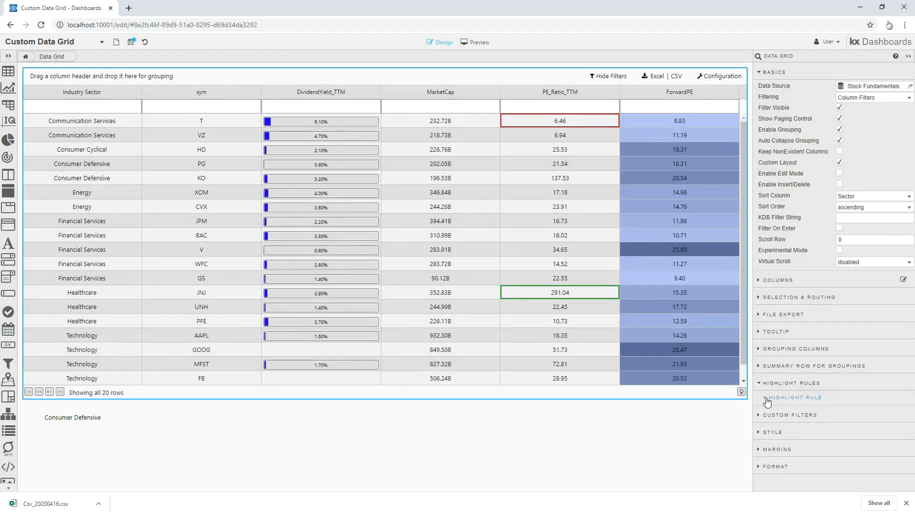
click(795, 397)
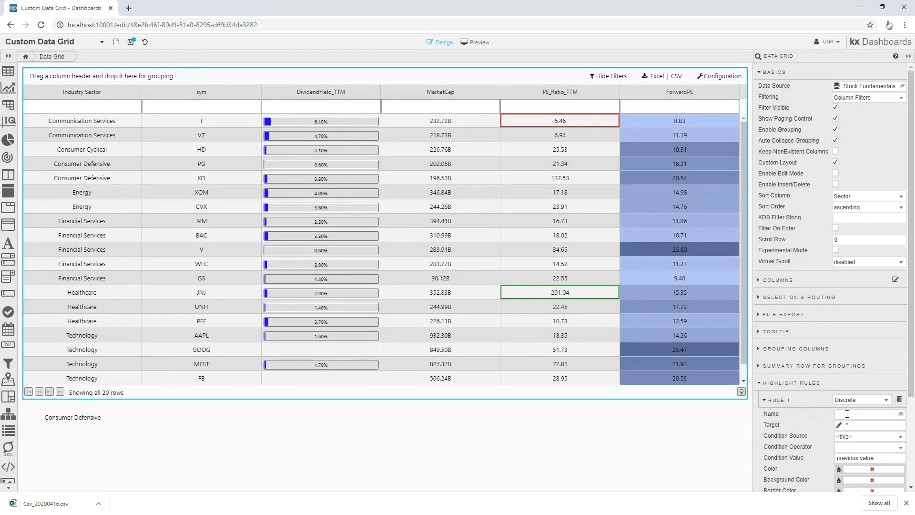
text(High E)
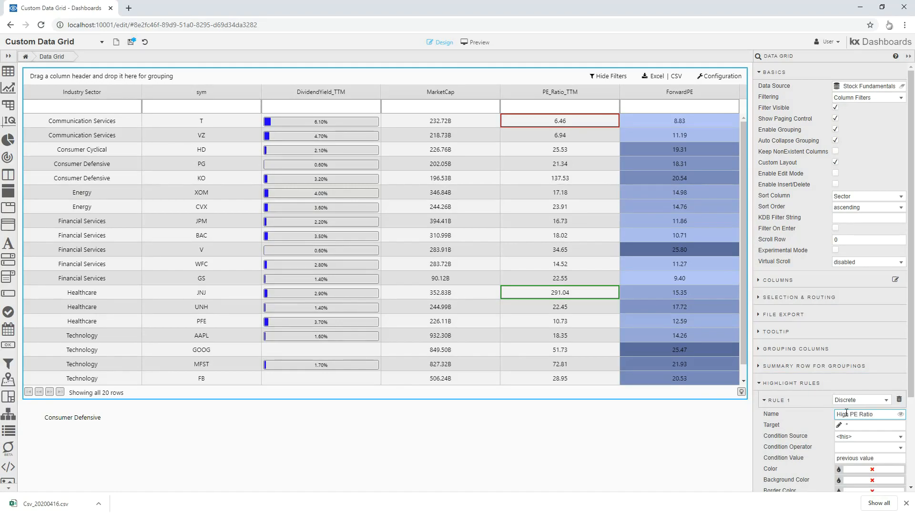
click(869, 436)
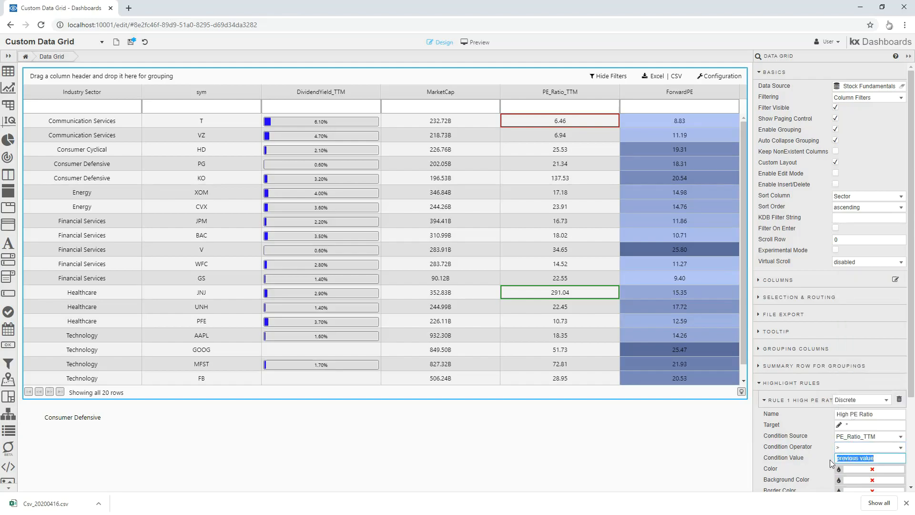
text(50)
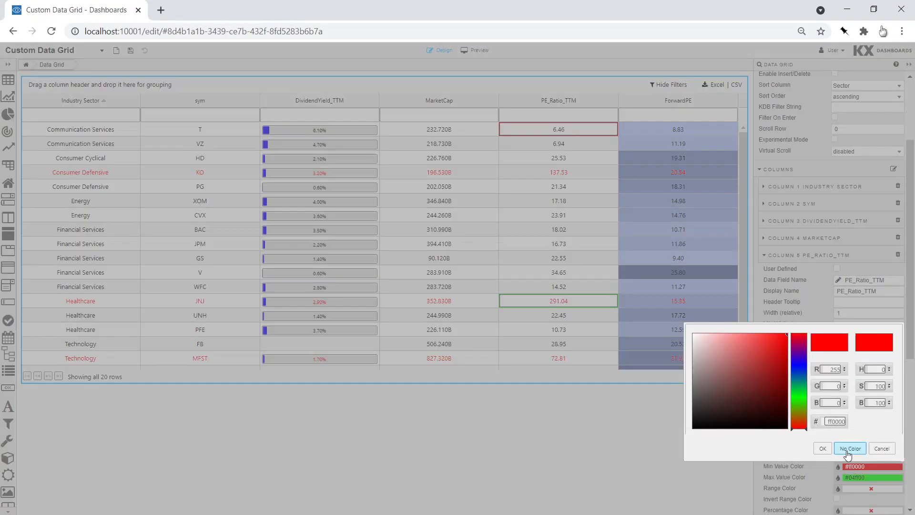
Clear the ForwardPE range colour and add a second highlight rule below High PE Ratio
click(850, 449)
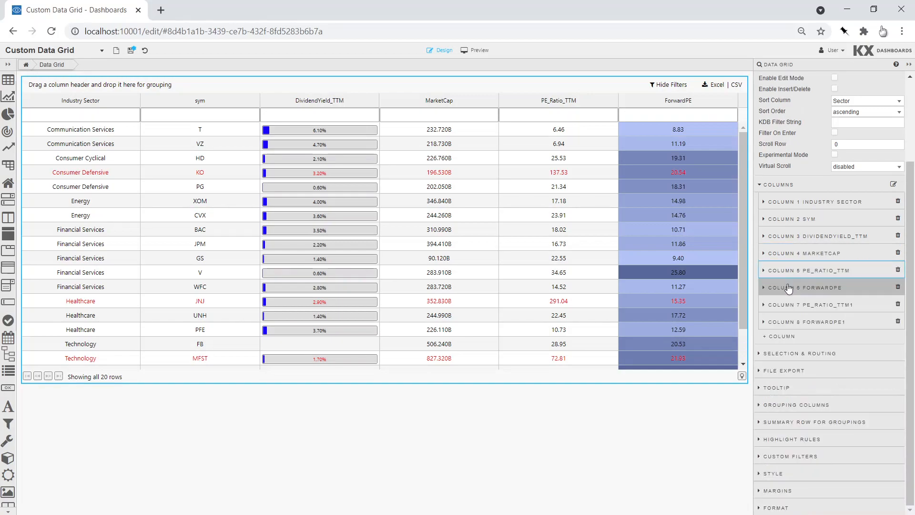
click(809, 287)
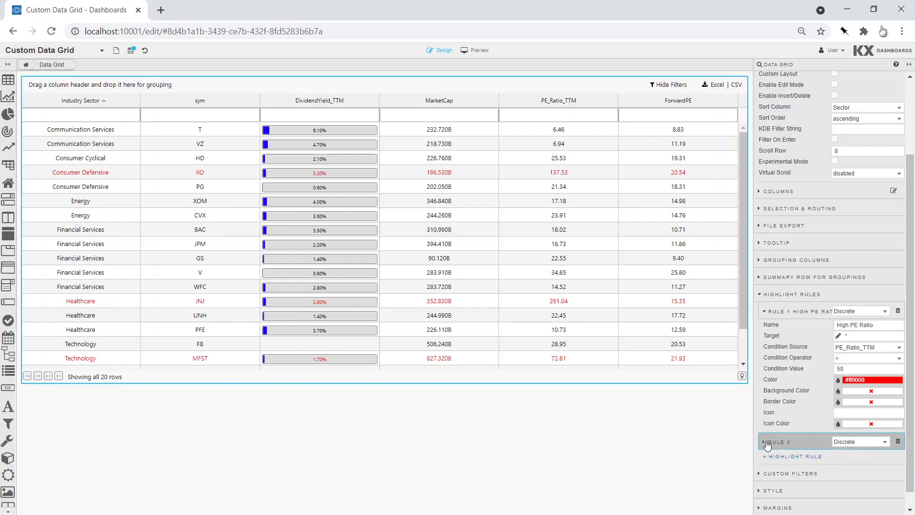
Name the second highlight rule PE Ratio and add (col%max col)*100 query columns for PE_Ratio_TTM and ForwardPE
click(776, 441)
text(PE Ratio)
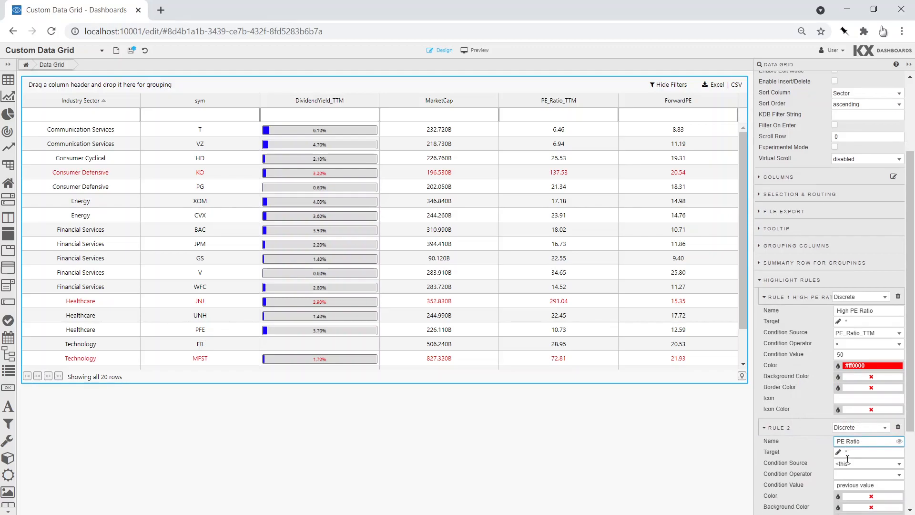
click(838, 452)
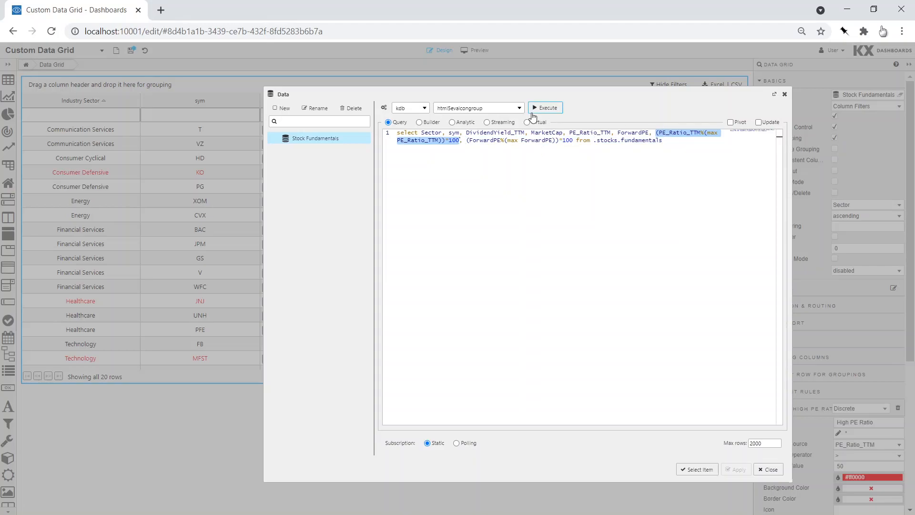
mouse_move(545, 110)
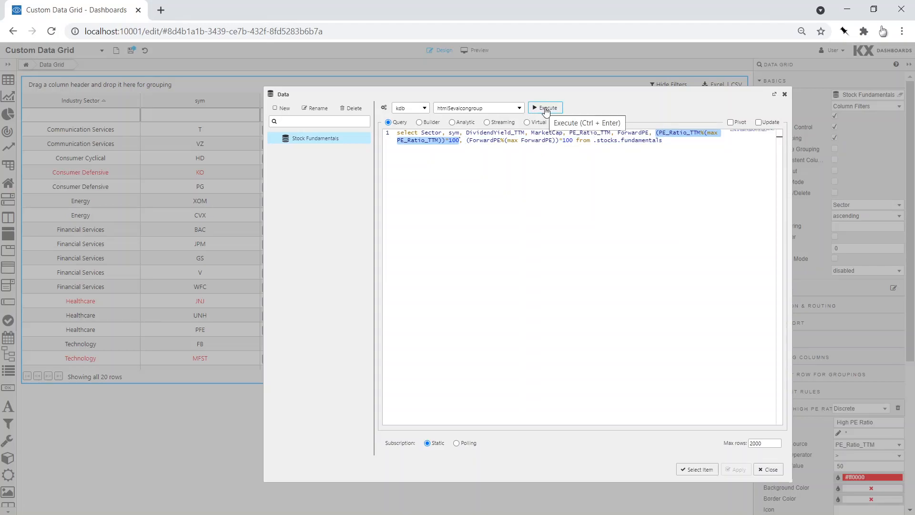
Execute the query to get PE_Ratio_TTM1 and ForwardPE1 columns, then close the Data dialog without saving
click(545, 108)
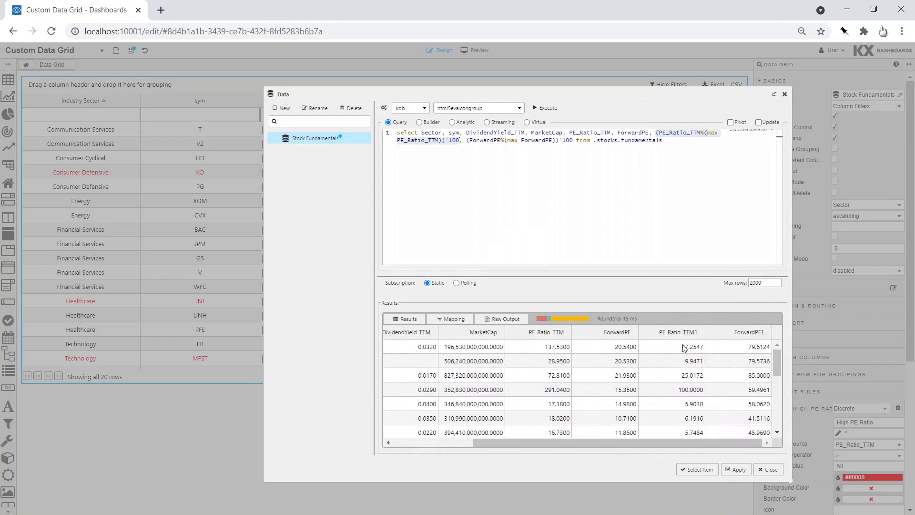
click(768, 470)
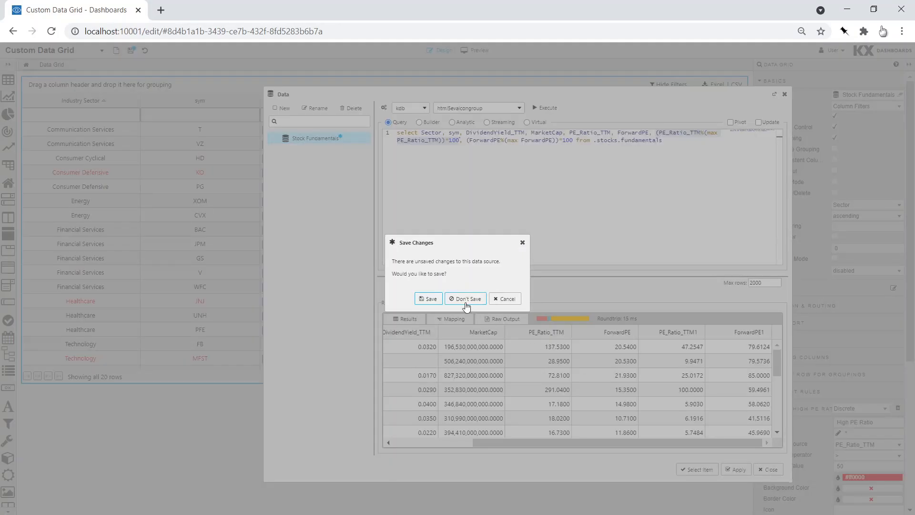
click(465, 299)
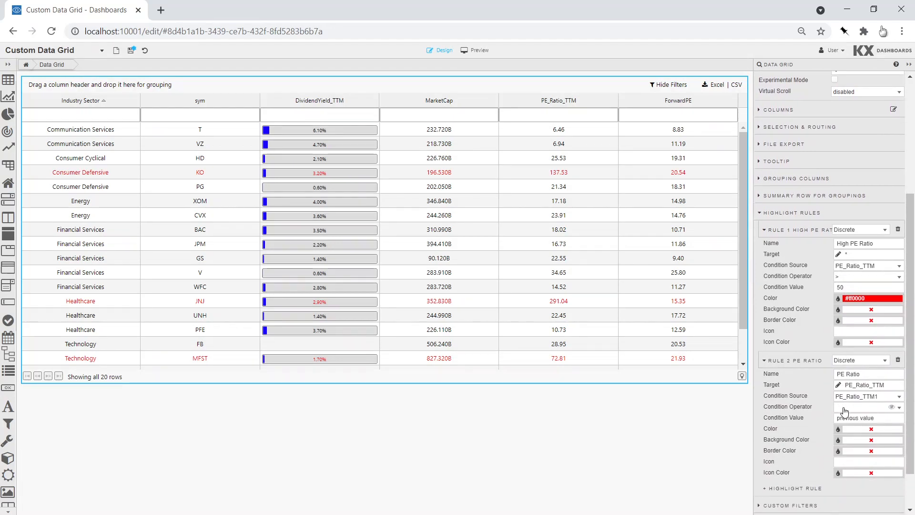
Set the PE Ratio rule to Fill Right-to-Left with a light purple background, then add a third rule
click(867, 407)
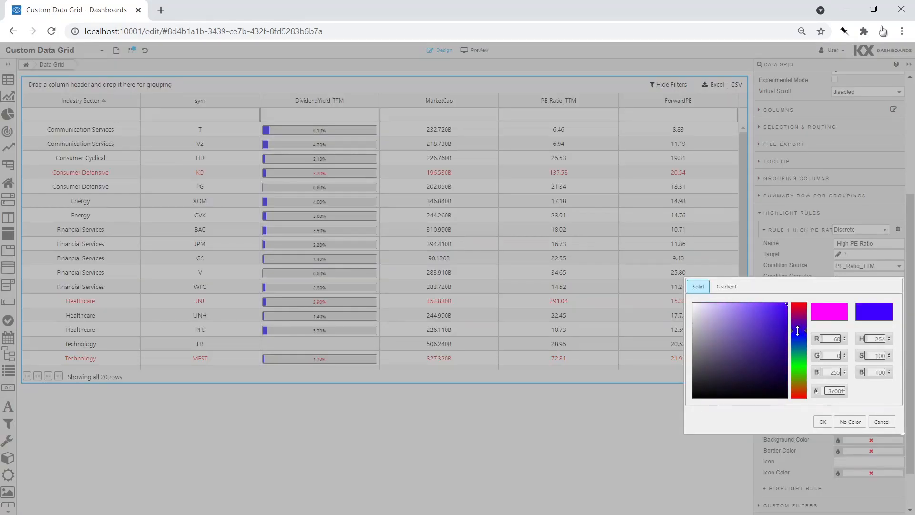
click(723, 306)
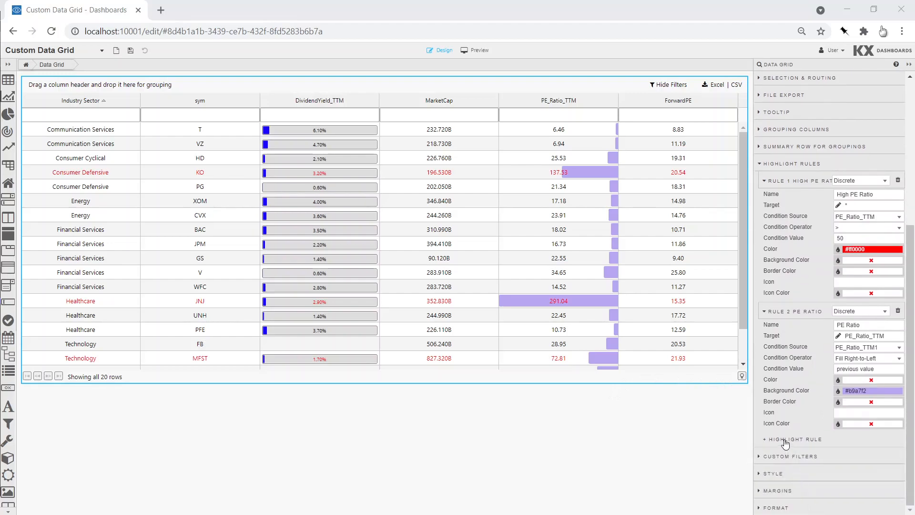
click(795, 438)
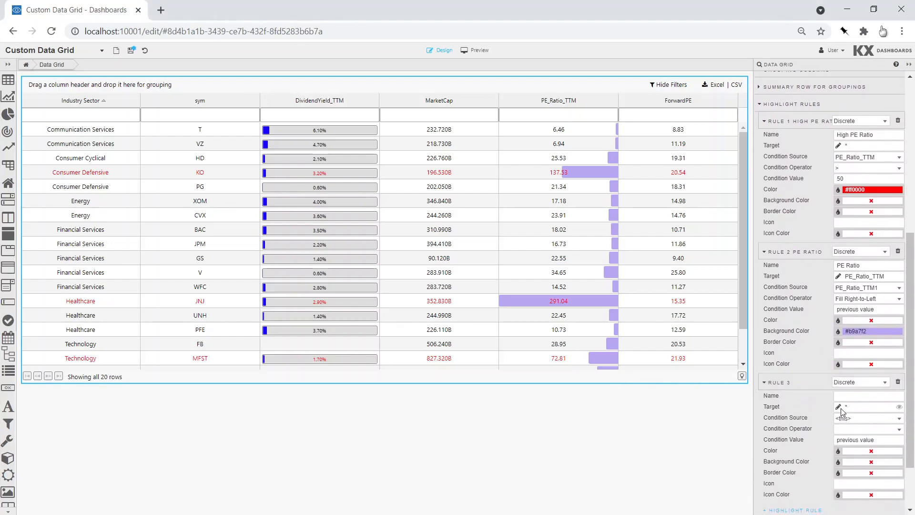
Name Rule 3 Forward PE targeting the ForwardPE column with ForwardPE1 as source
click(864, 396)
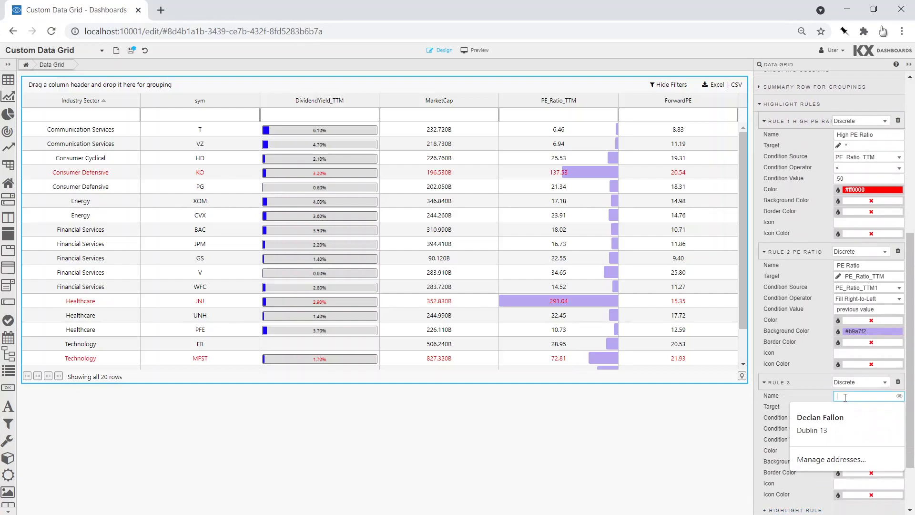
text(Forward PE)
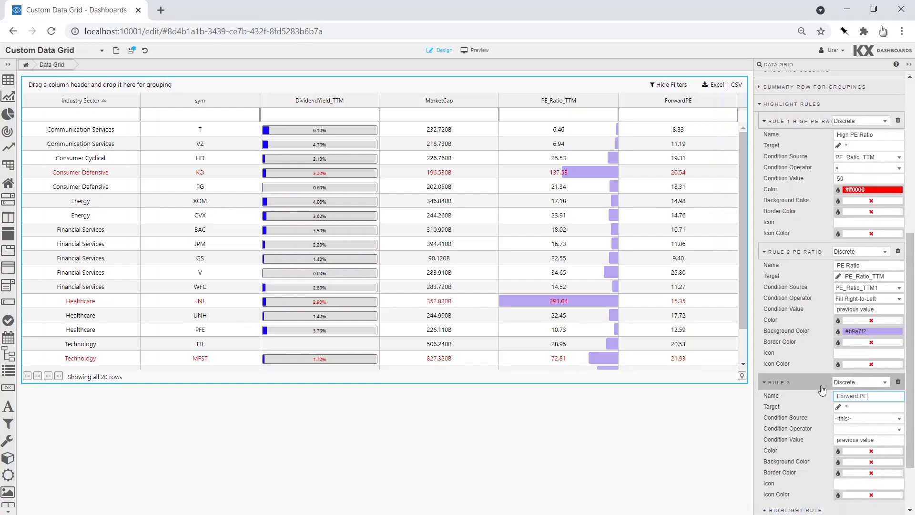
click(838, 406)
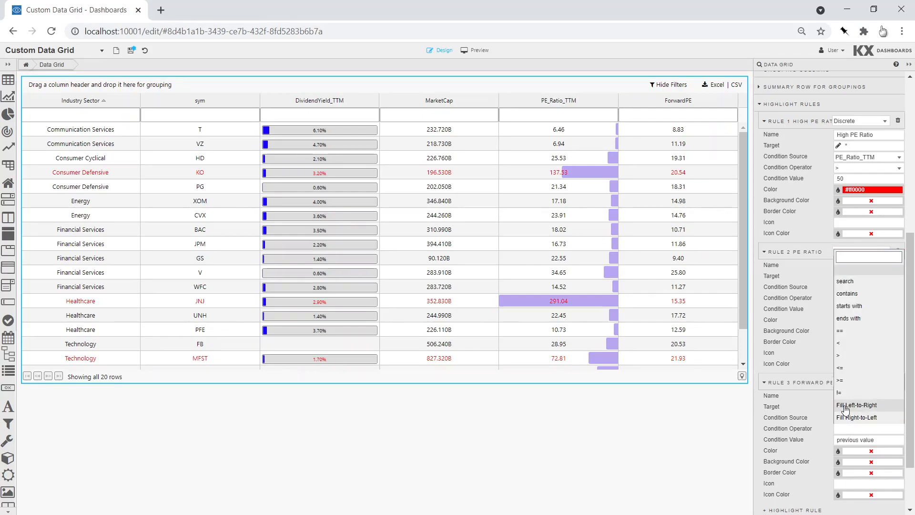
Set the Forward PE rule to Fill Left-to-Right with a yellow background colour
click(858, 417)
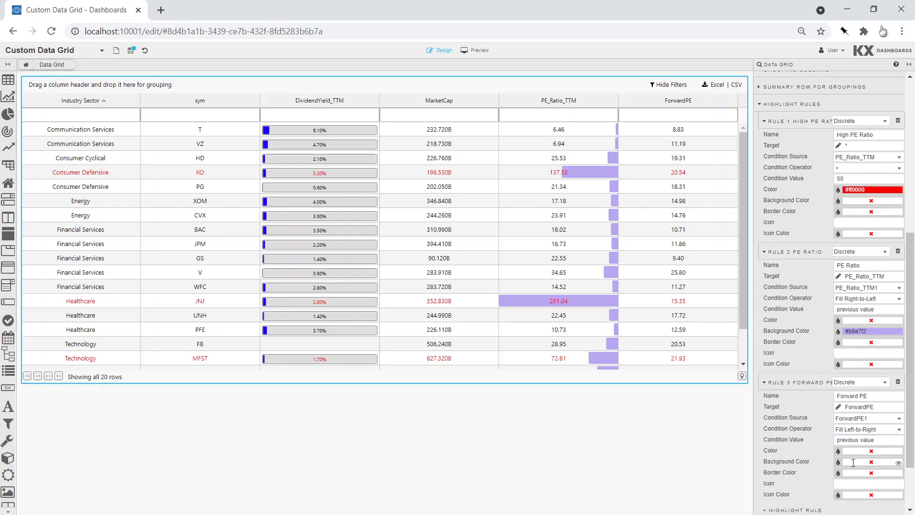
click(839, 462)
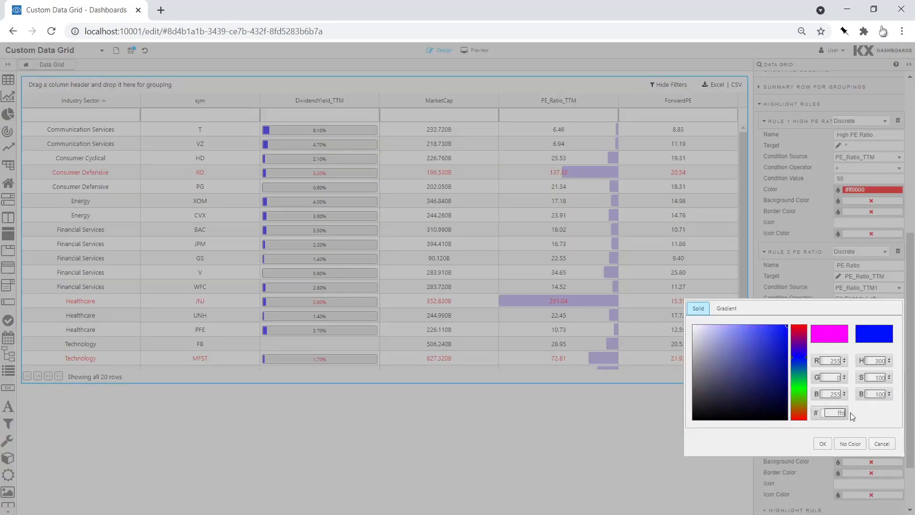
click(822, 443)
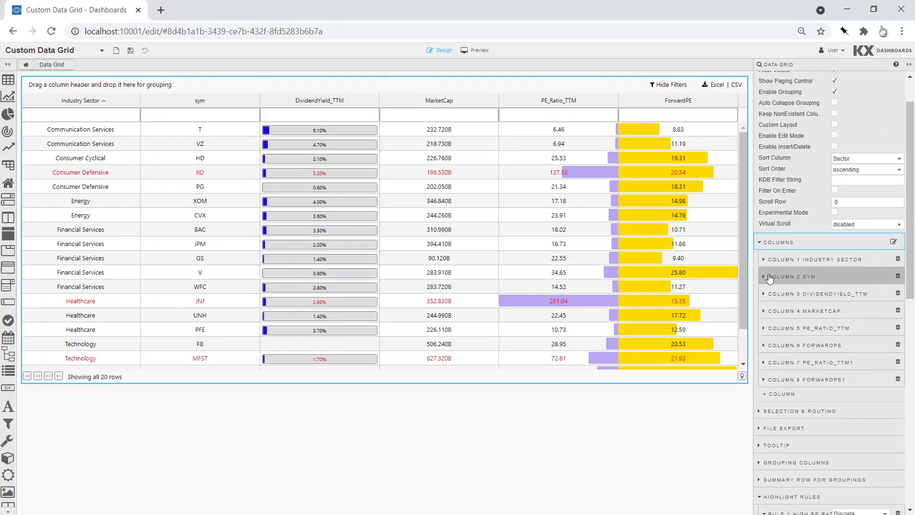
click(794, 277)
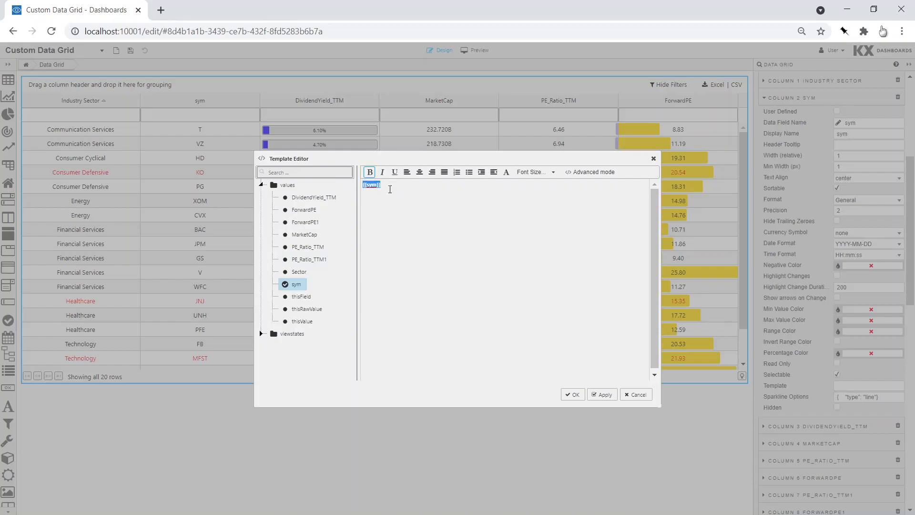
Set the sym column template to <b>{{sym}}</b> in Advanced mode so symbols show bold
click(589, 172)
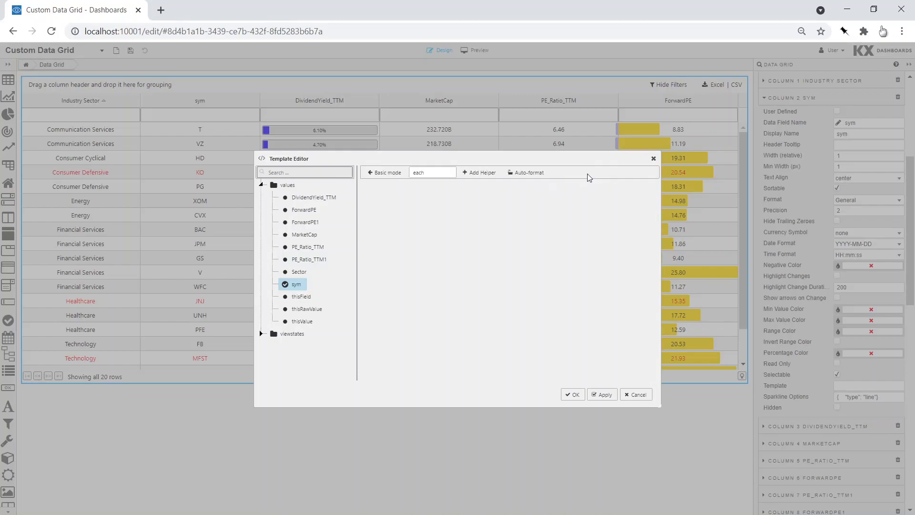
text(<b>{{sym}}</b>)
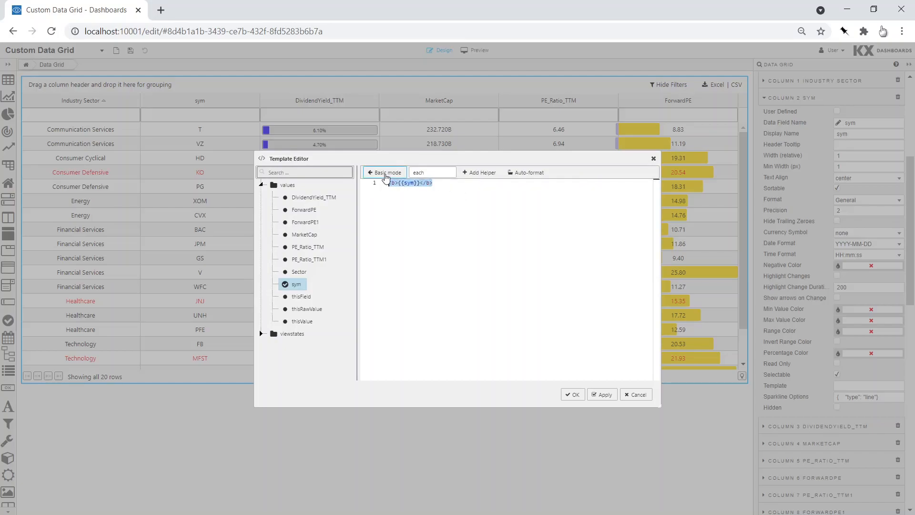
click(384, 171)
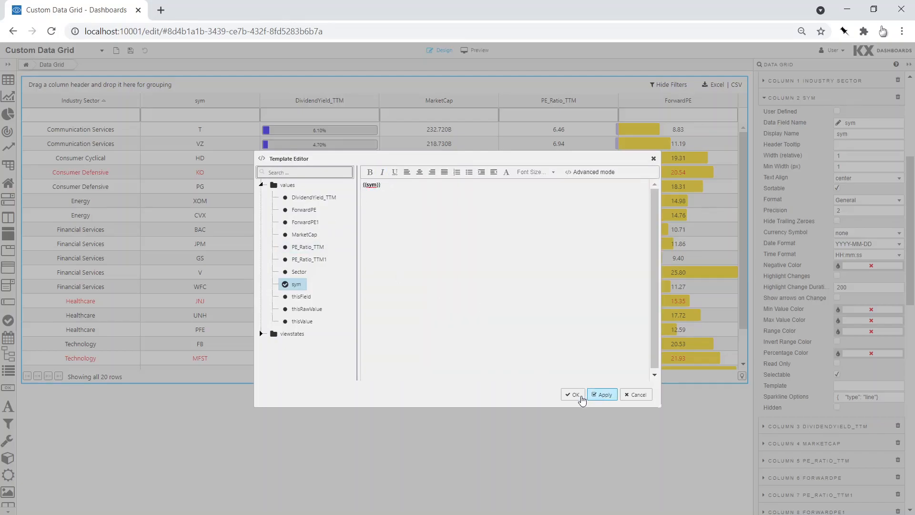
click(575, 394)
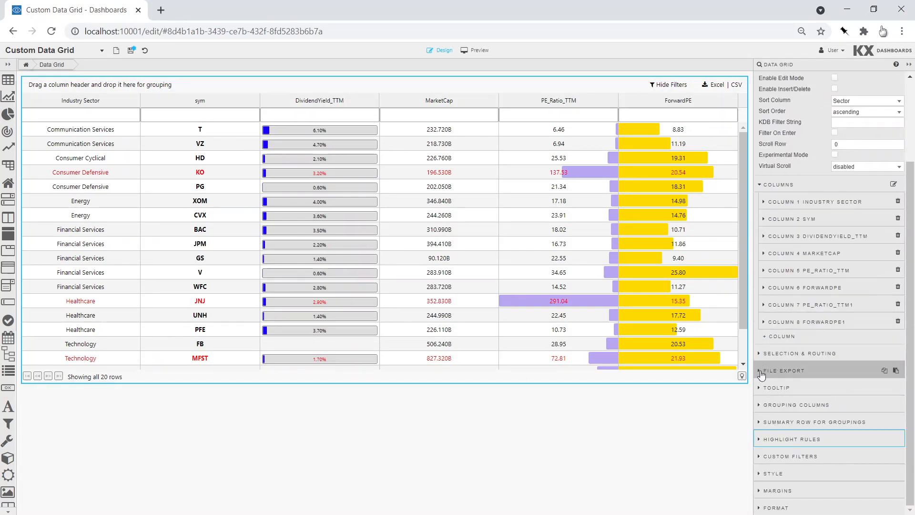
click(774, 473)
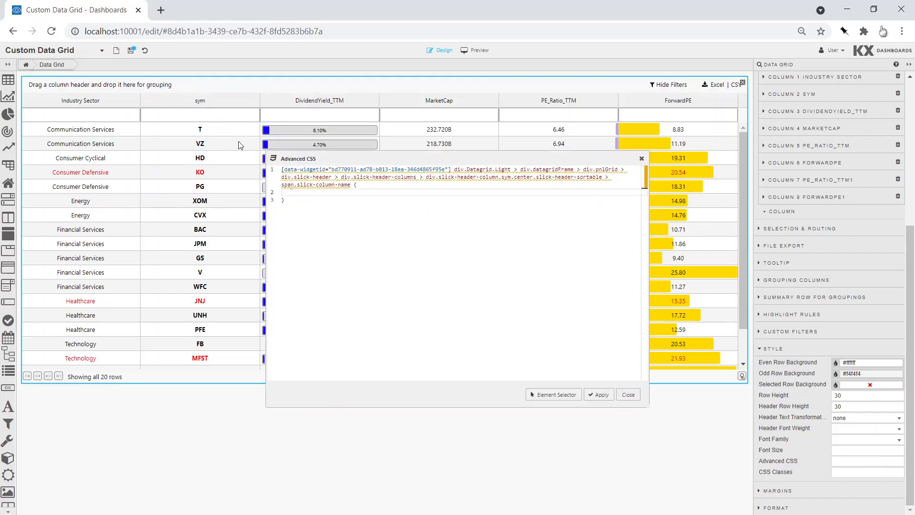
Add font-weight: bold; to the sym header selector in Advanced CSS and apply it
text(font-weight:)
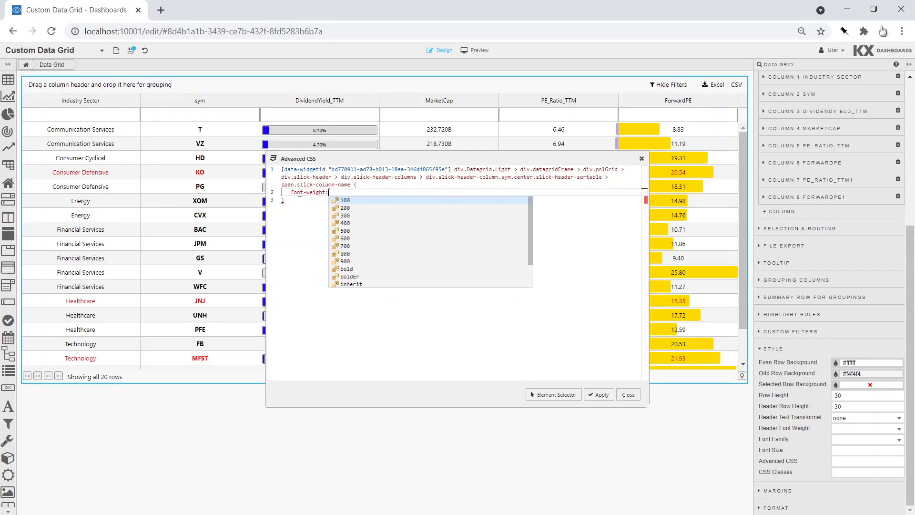
text(bold;)
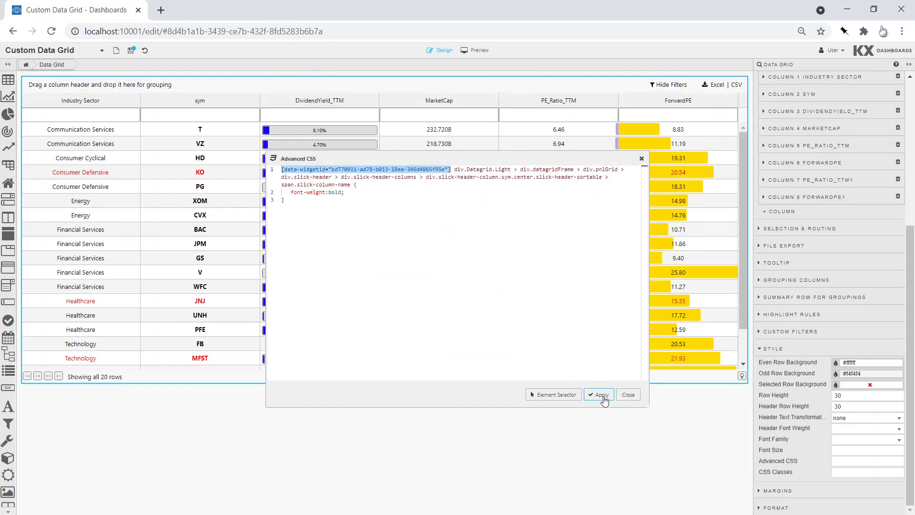
click(599, 395)
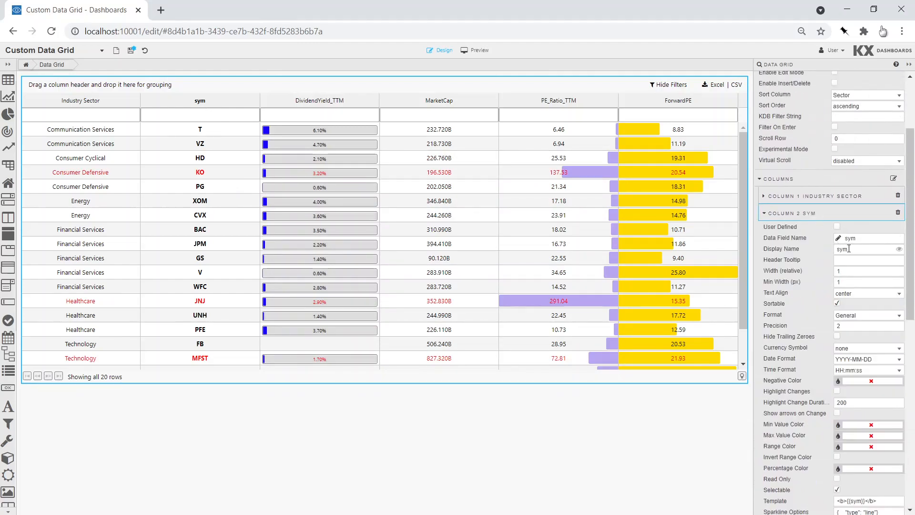
Change the sym column's Display Name to Symbol
text(Sym)
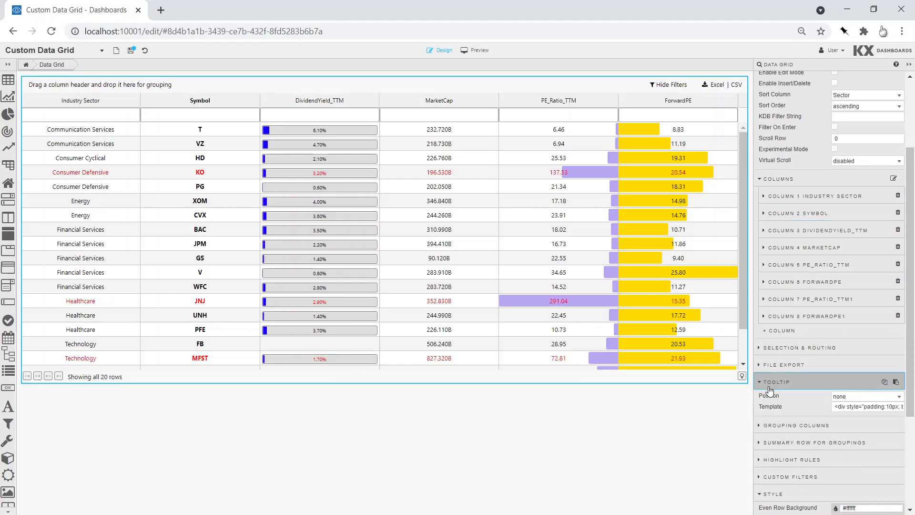
Set the grid tooltip Position to cursor
click(866, 396)
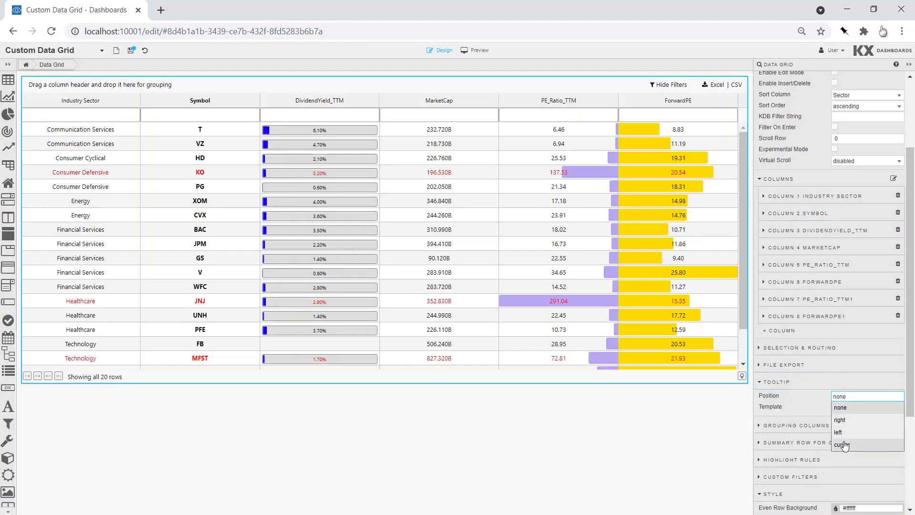
click(842, 444)
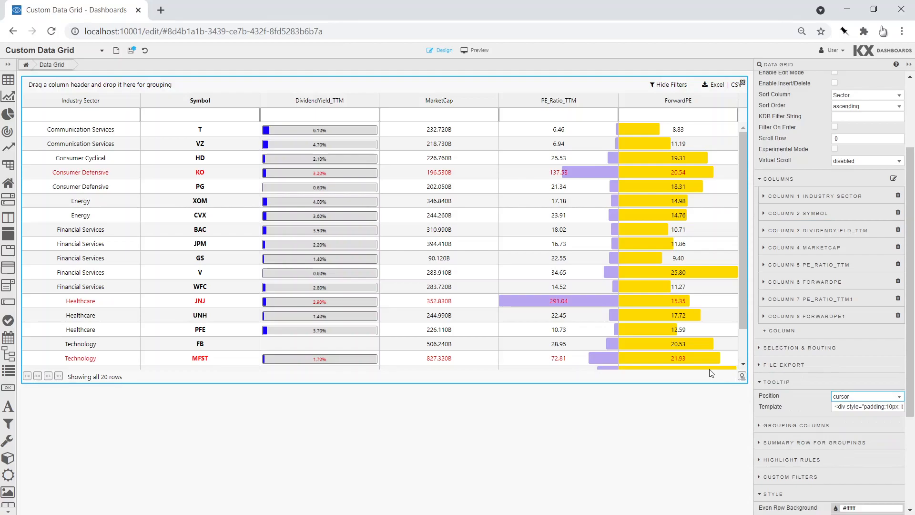